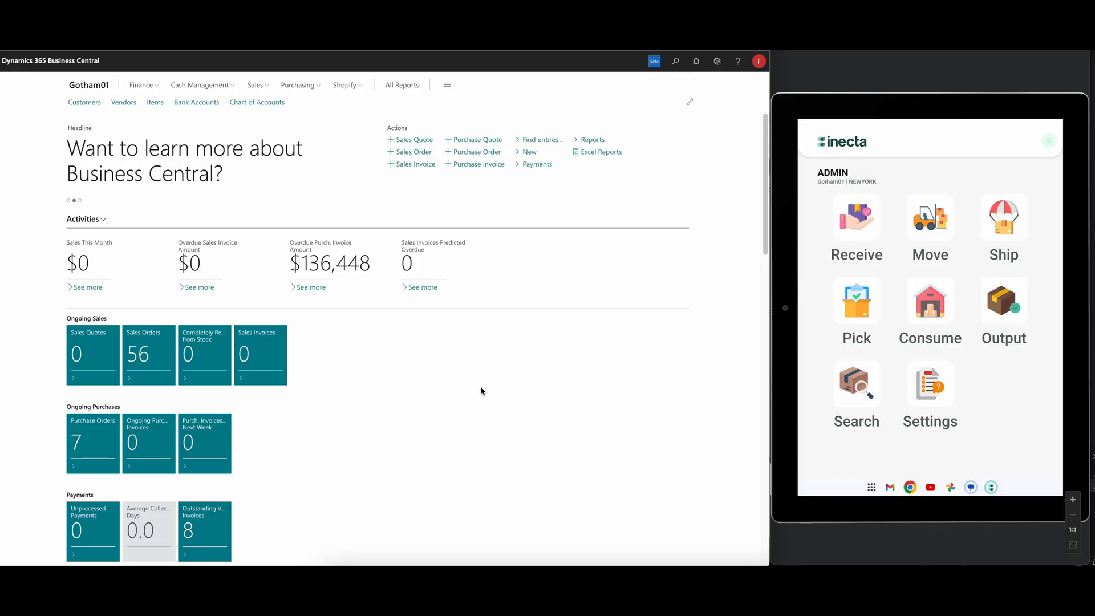
mouse_move(481, 379)
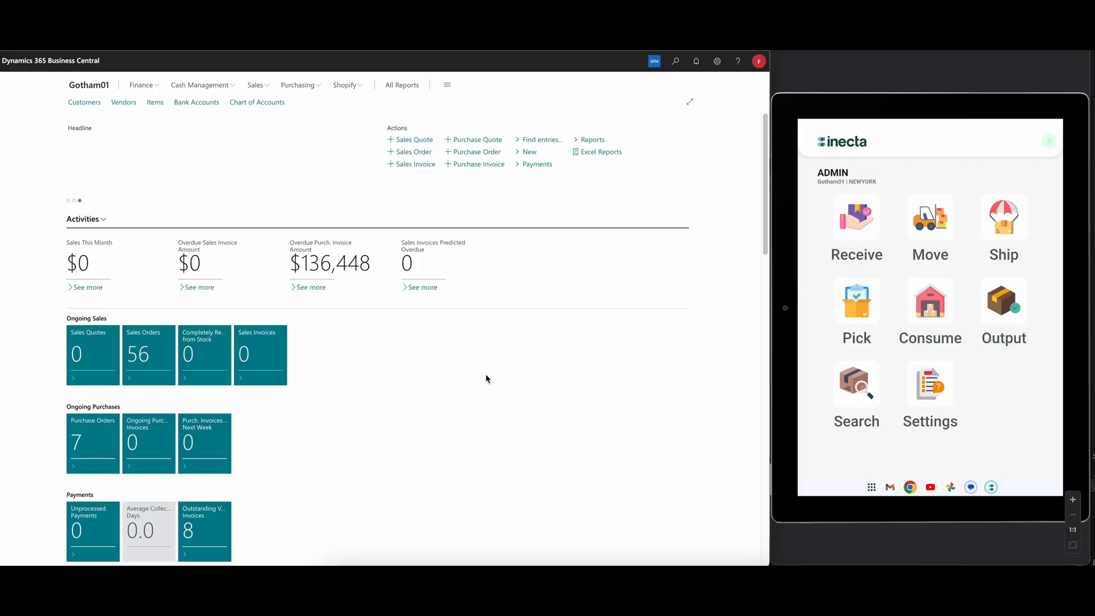
Bookmark Warehouse Receipts to the home page via Tell Me, then search for 'bin'
left_click(674, 61)
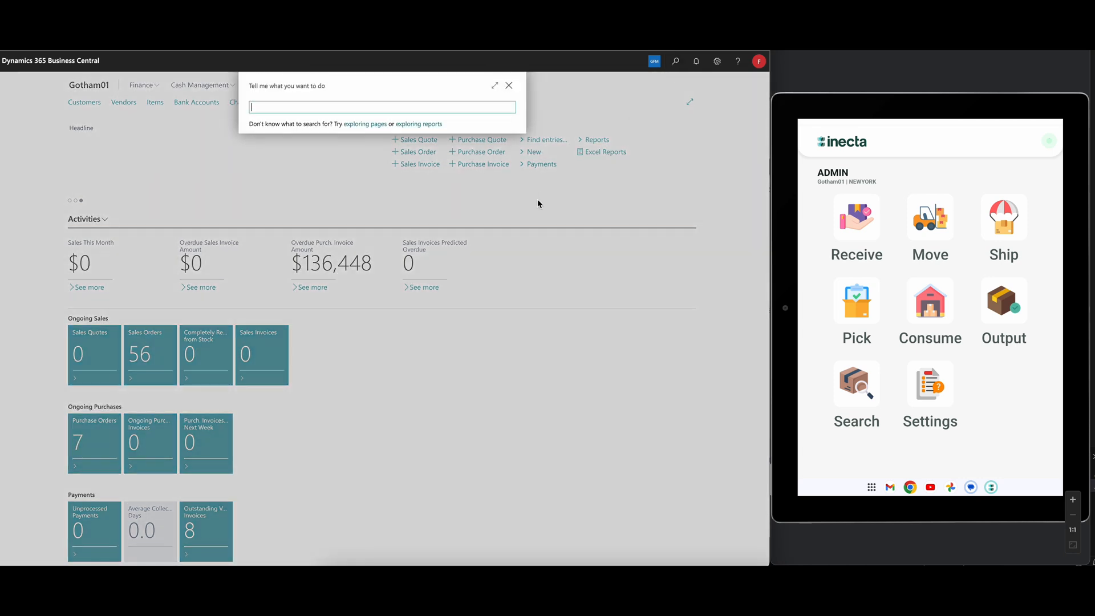
type("warehouse rec")
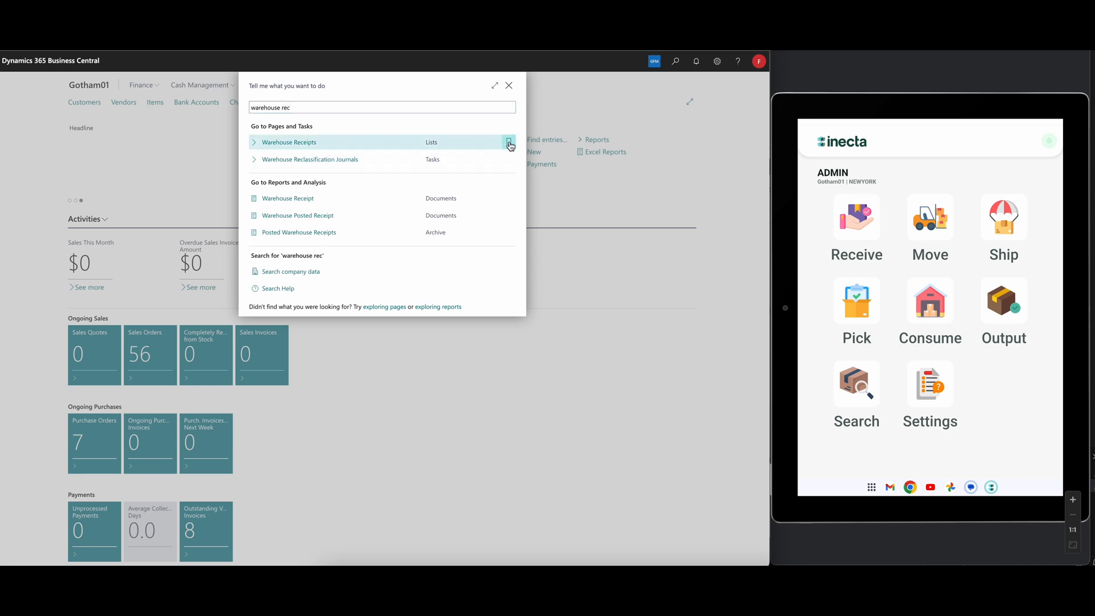
left_click(509, 143)
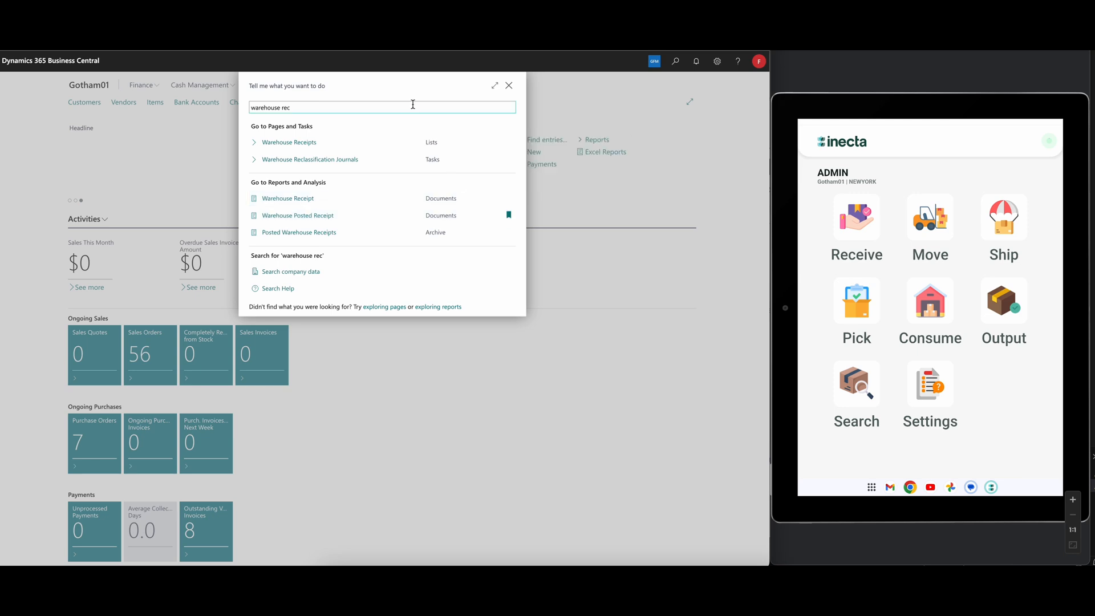
type("bin content")
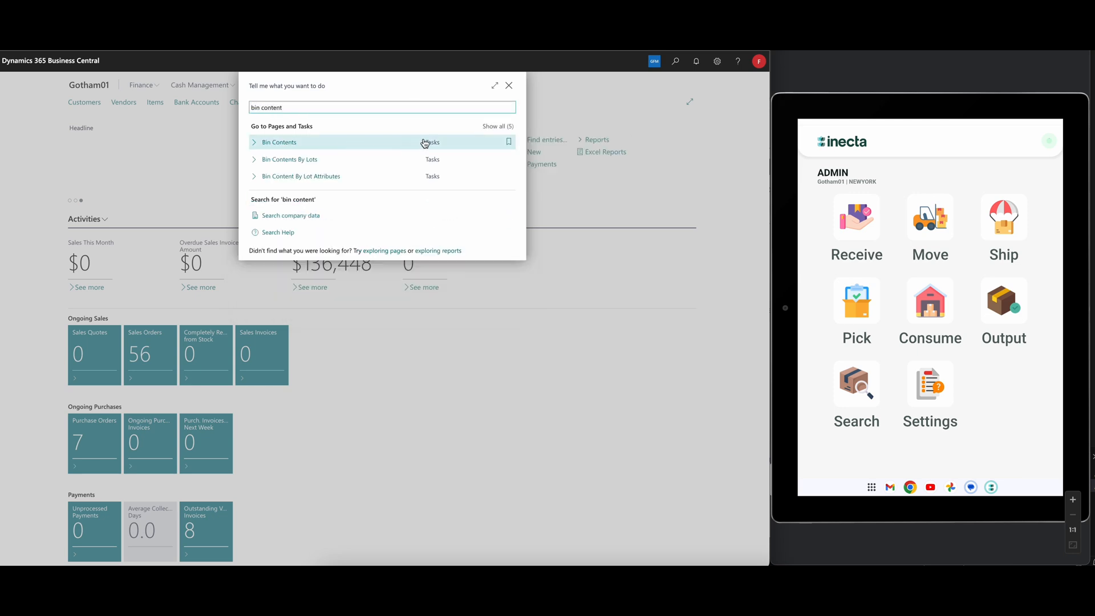
mouse_move(632, 197)
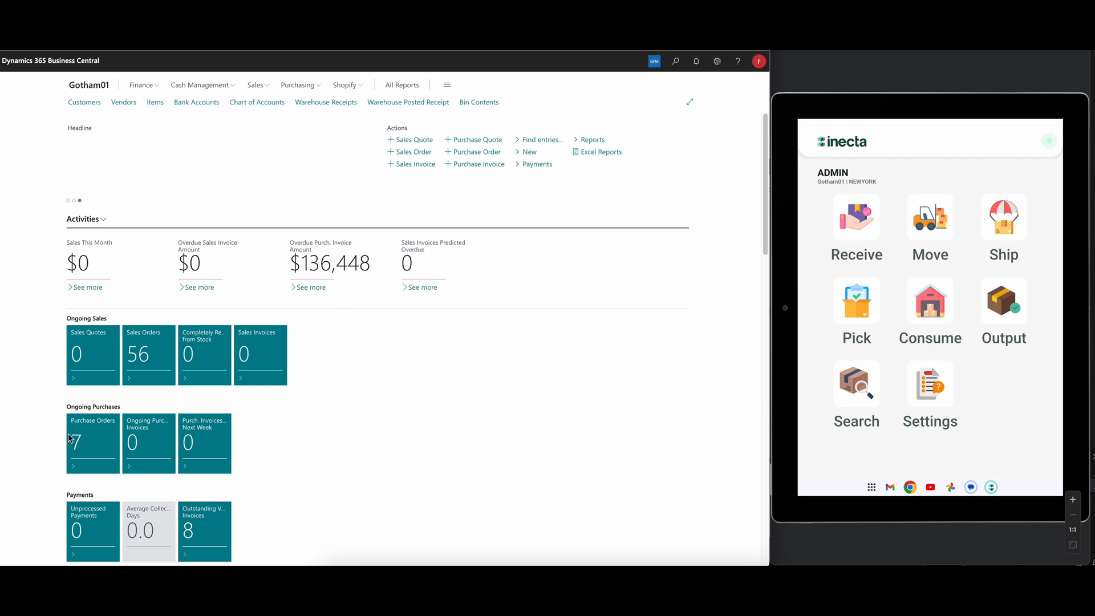
mouse_move(284, 401)
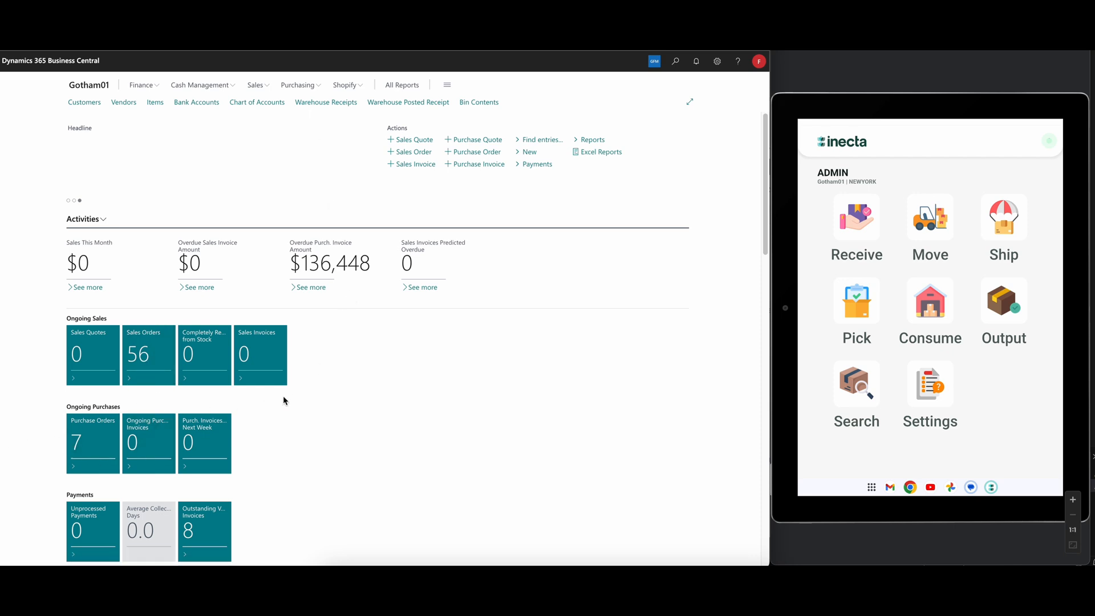
mouse_move(383, 405)
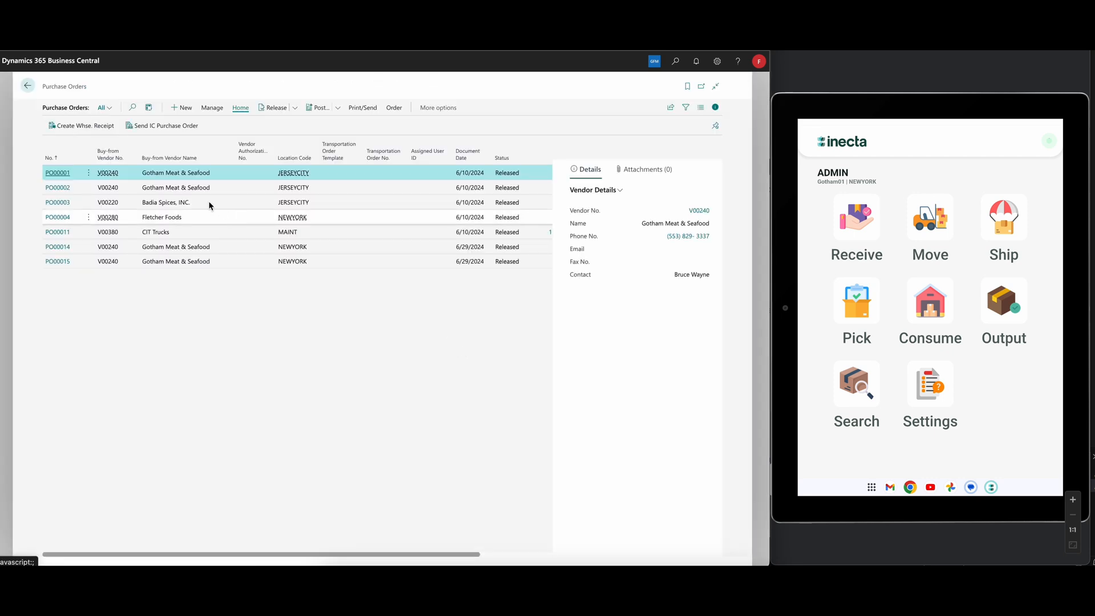
Start a new purchase order for Gotham Meat & Seafood with location NEWYORK
left_click(58, 173)
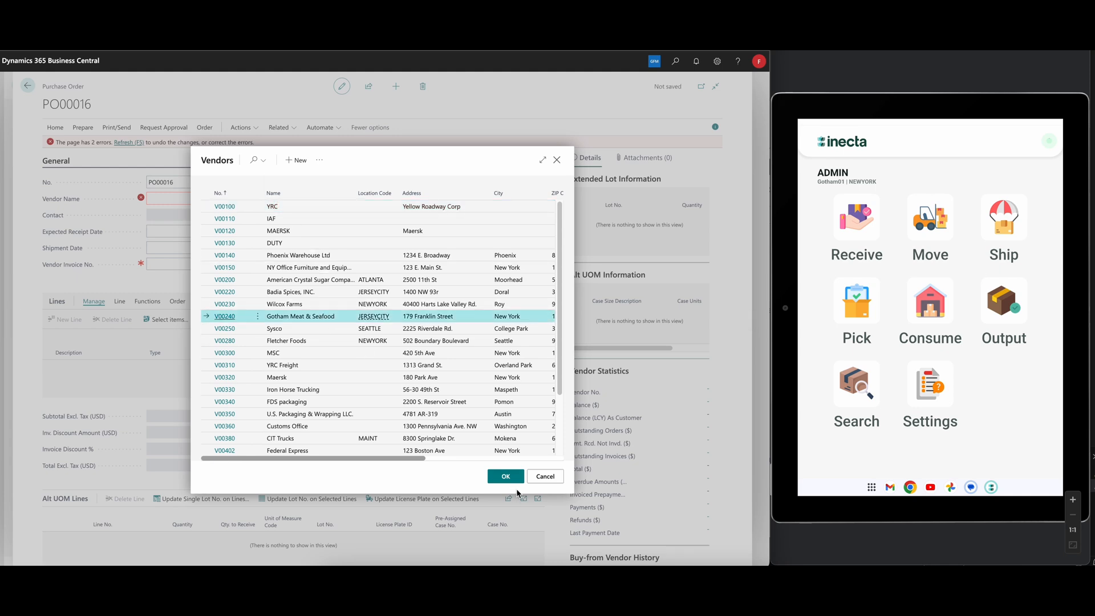
left_click(505, 475)
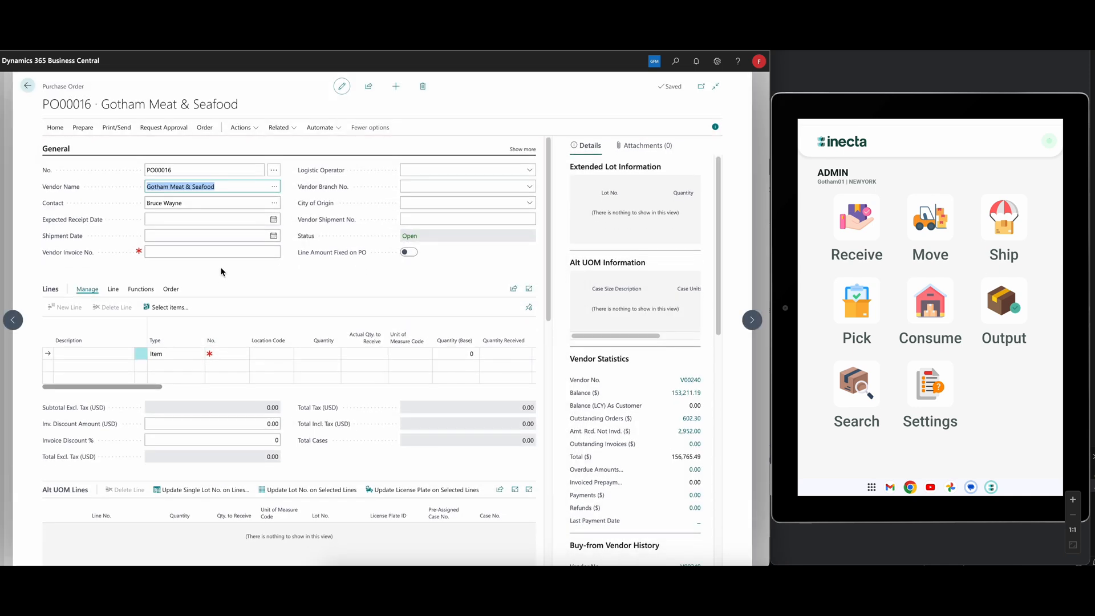
mouse_move(240, 296)
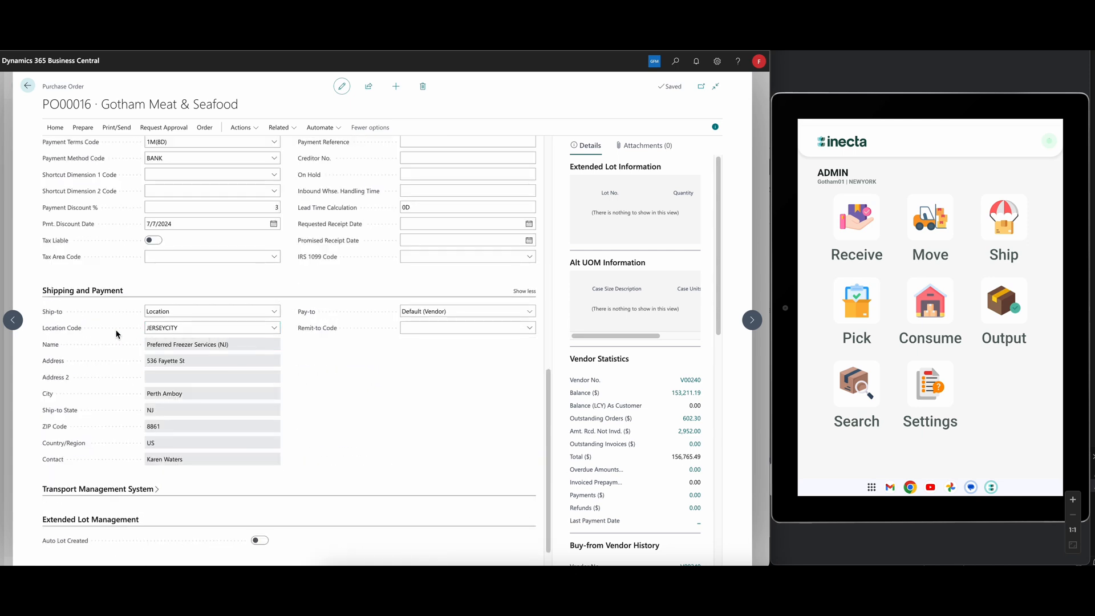
left_click(274, 327)
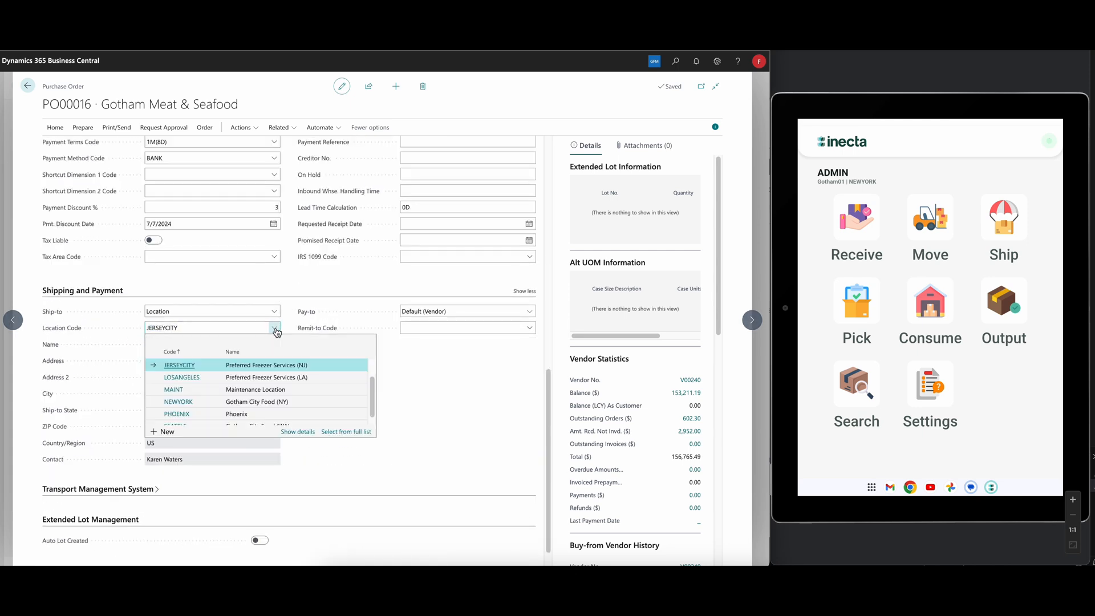
left_click(178, 401)
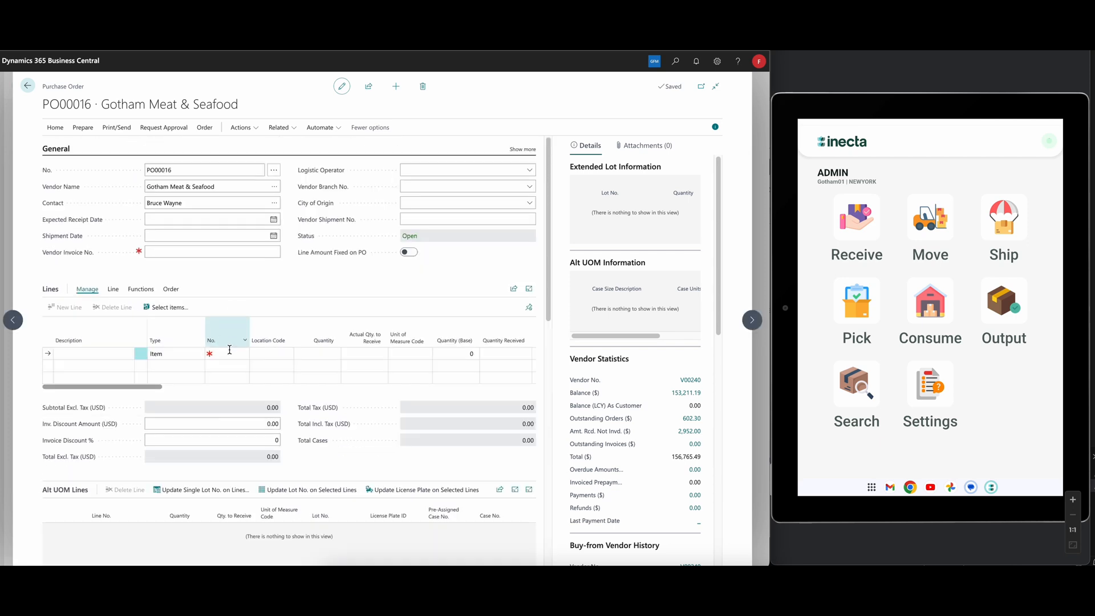
Add item 1105 Lamb Shank with quantity 850 to PO00016
left_click(243, 354)
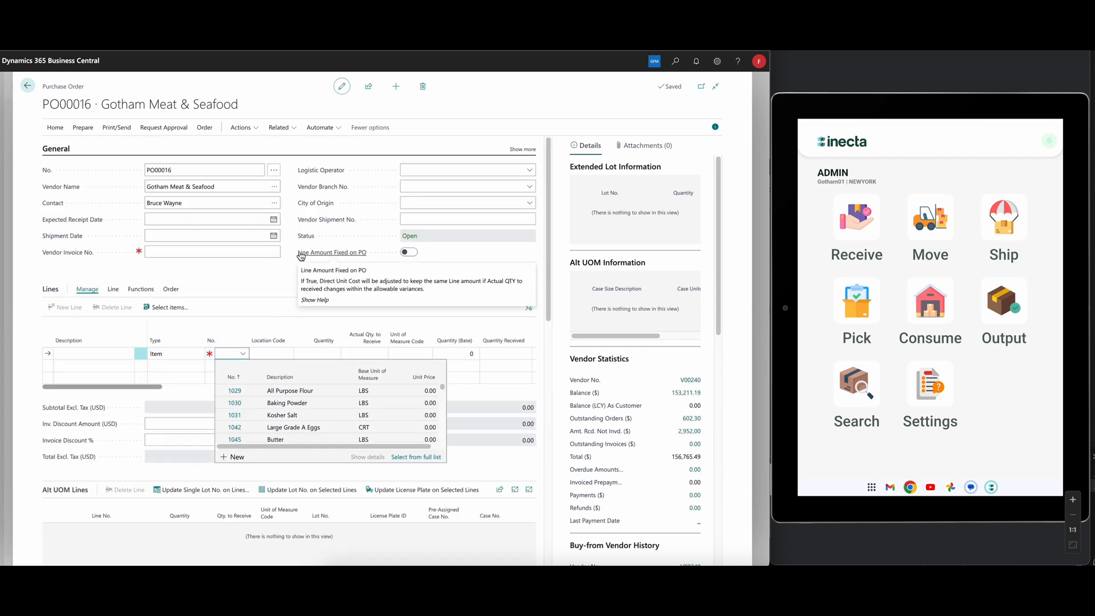
type("lamb")
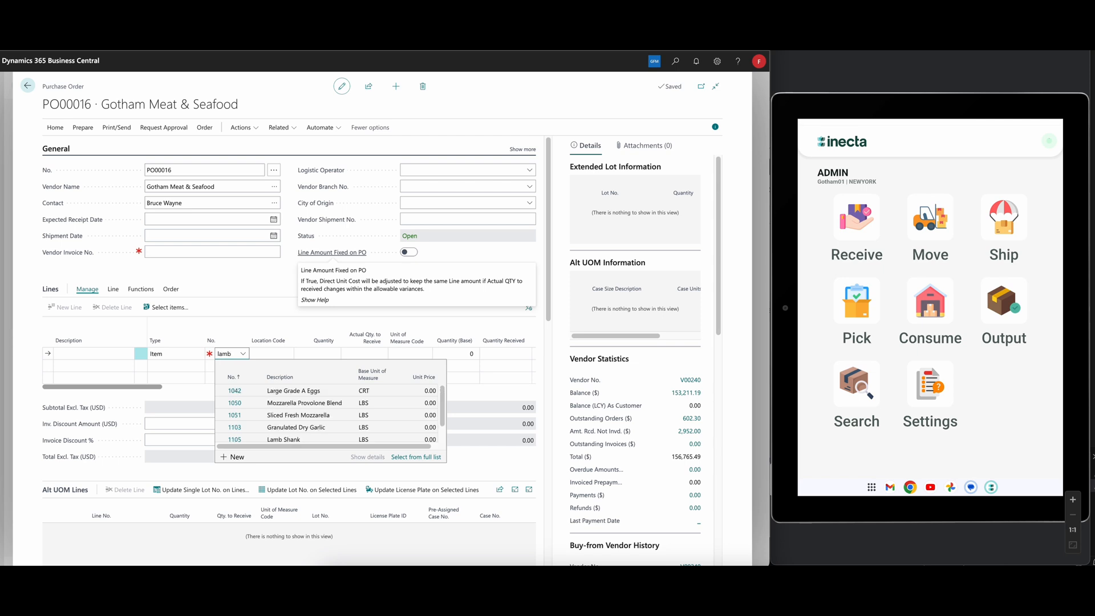
left_click(234, 439)
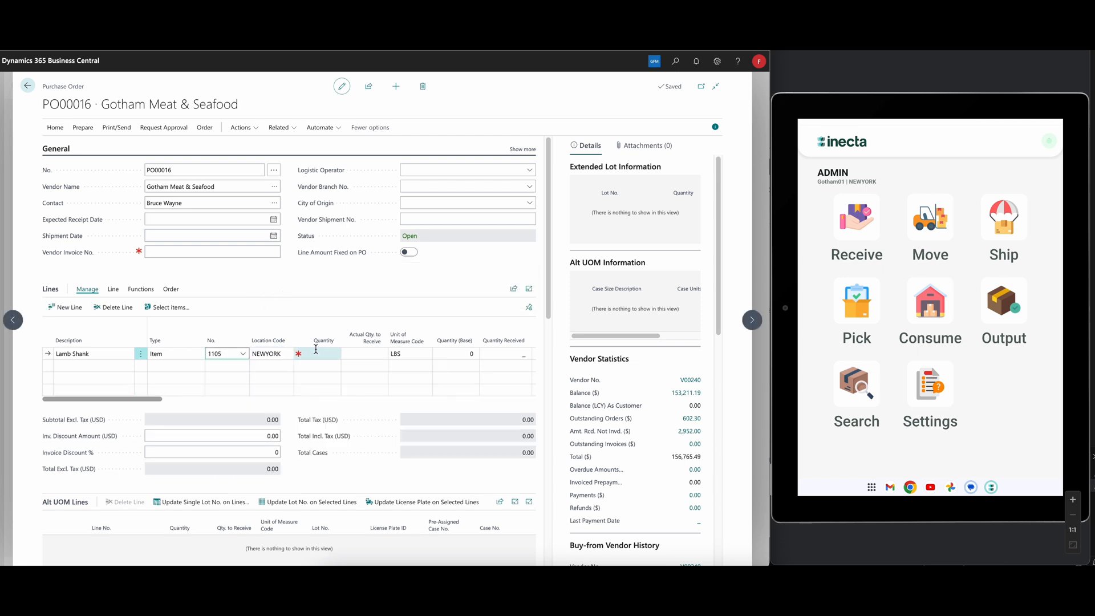
left_click(321, 354)
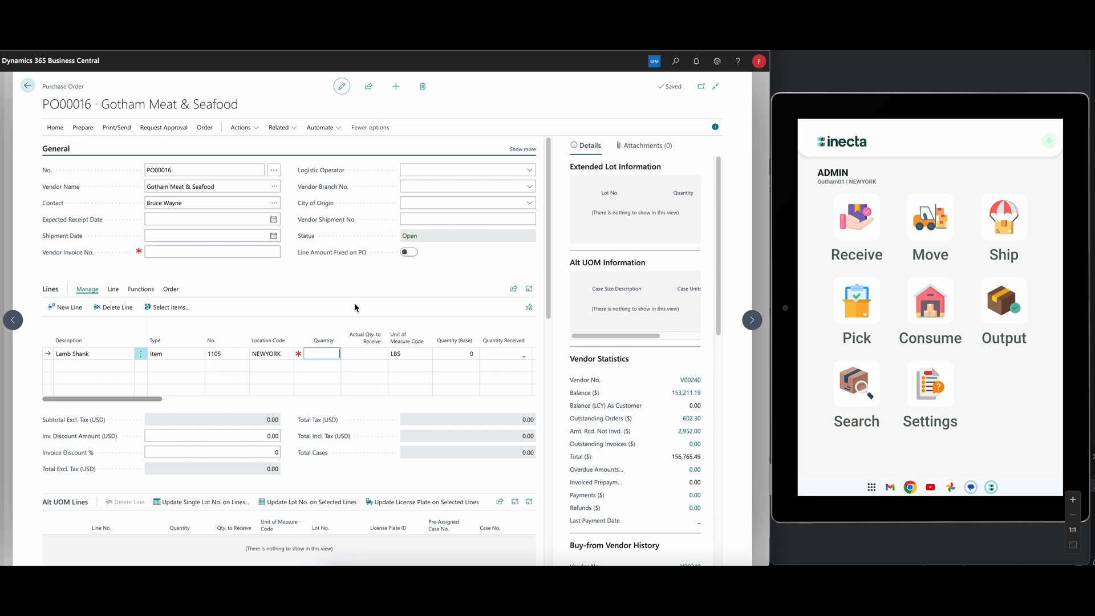
type("850")
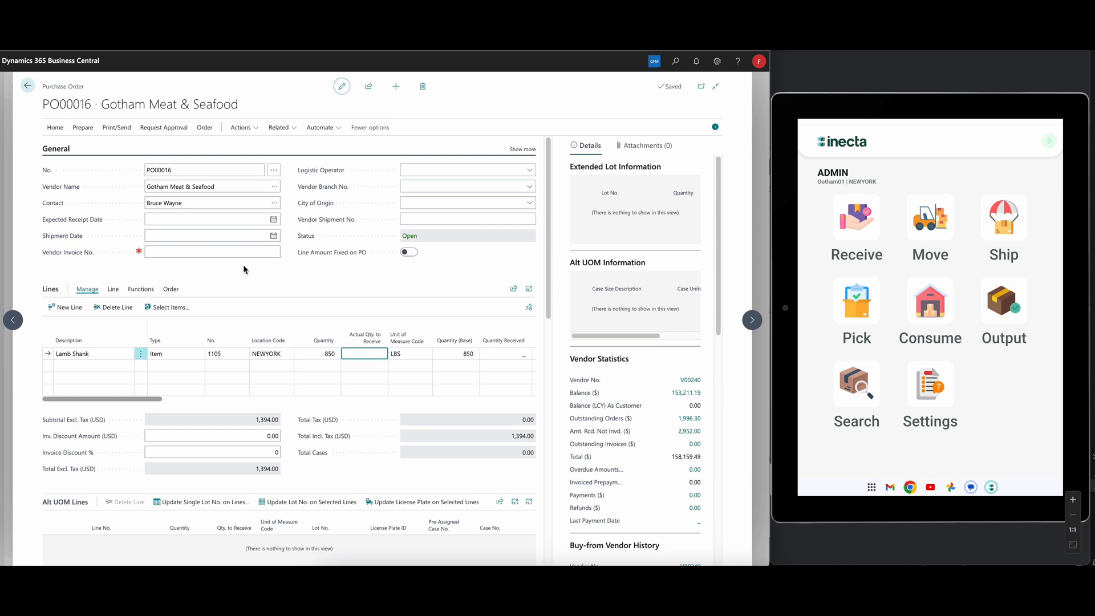
Release PO00016 and create a warehouse receipt from it
left_click(320, 127)
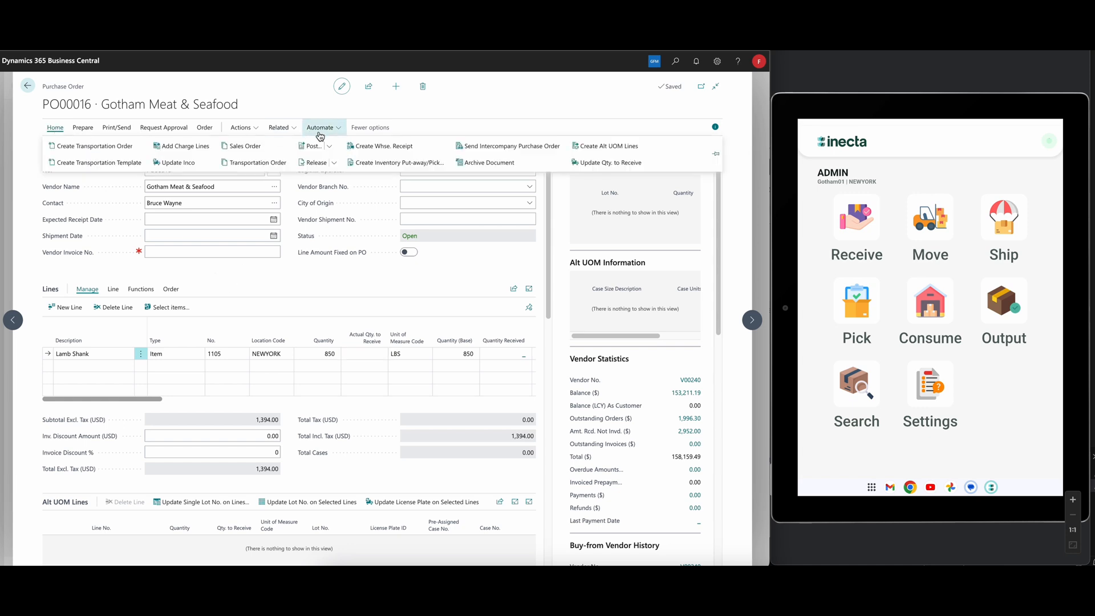
left_click(314, 162)
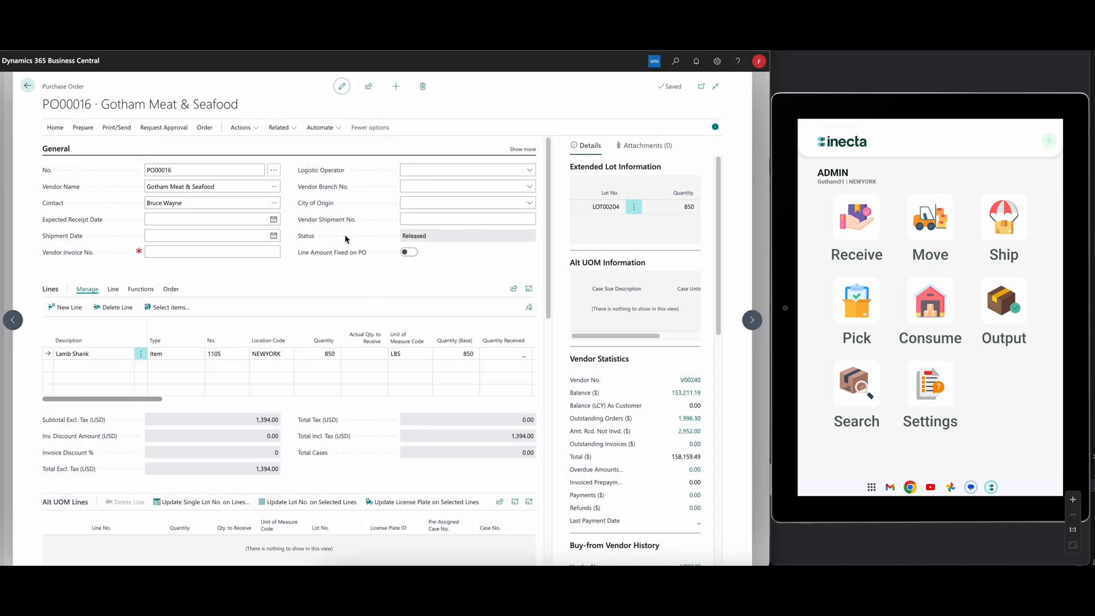
left_click(54, 127)
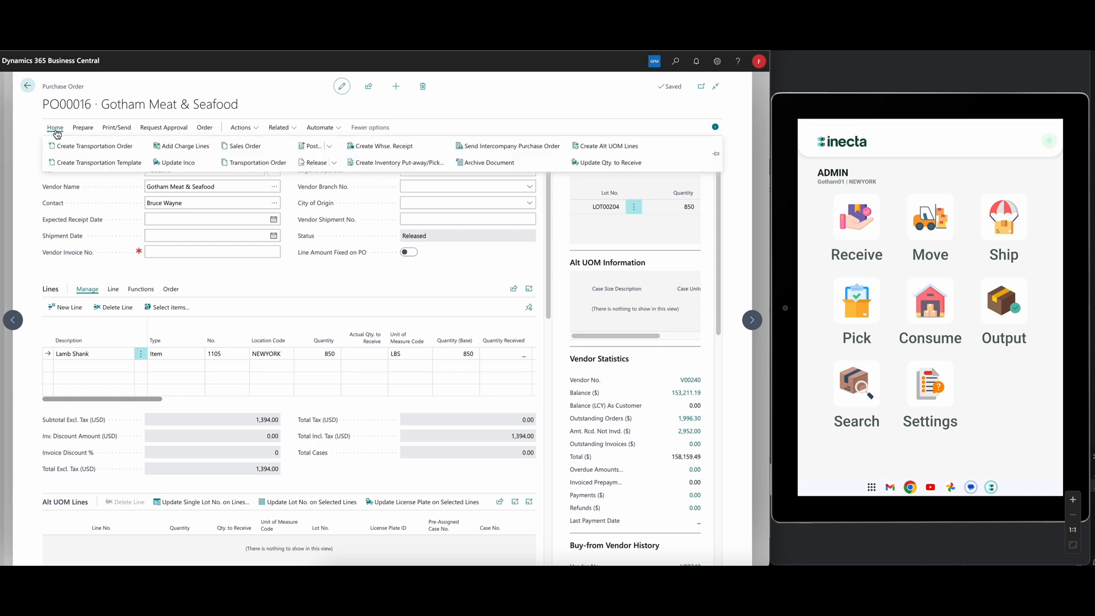
mouse_move(380, 146)
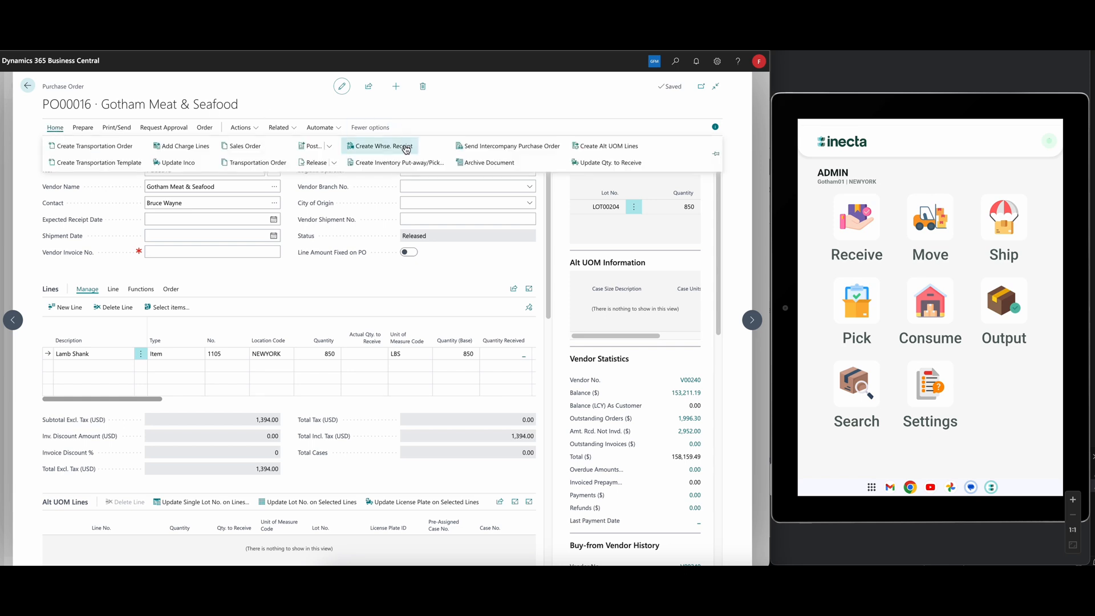
left_click(380, 145)
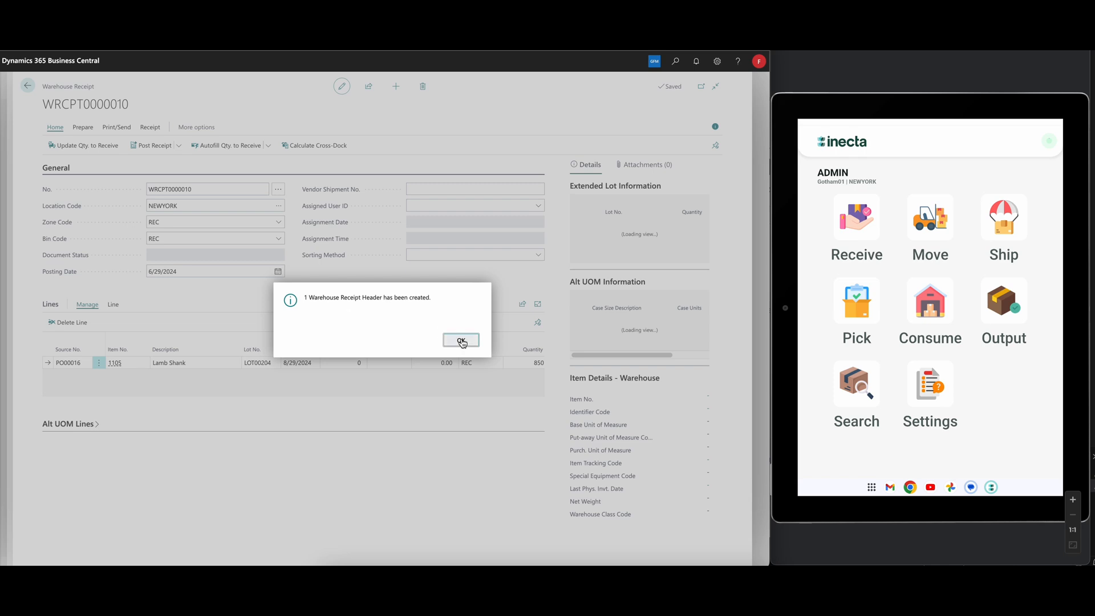
left_click(461, 341)
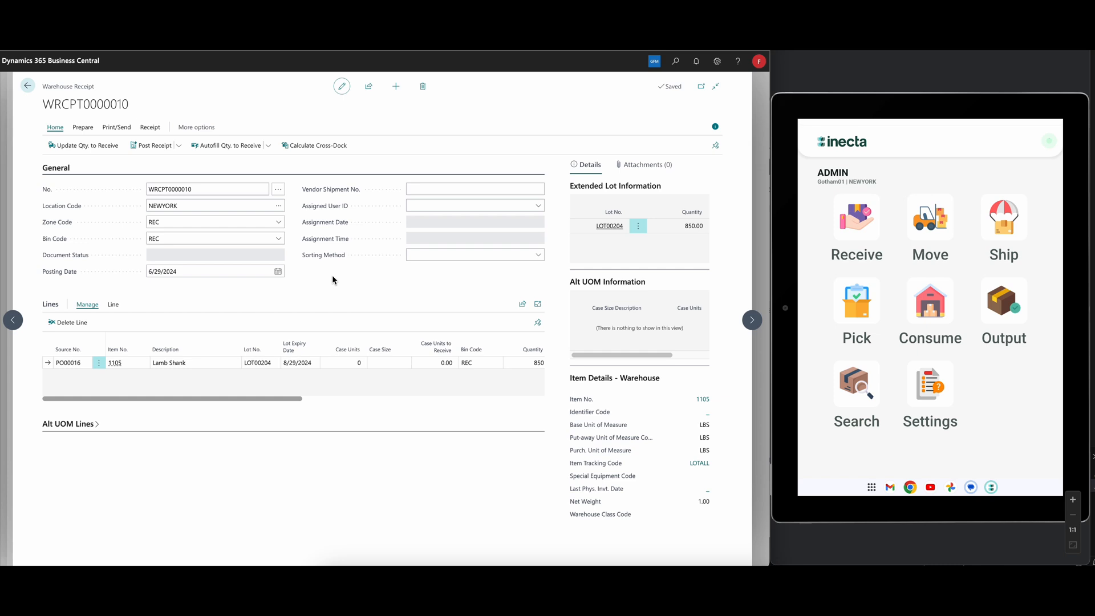
mouse_move(342, 280)
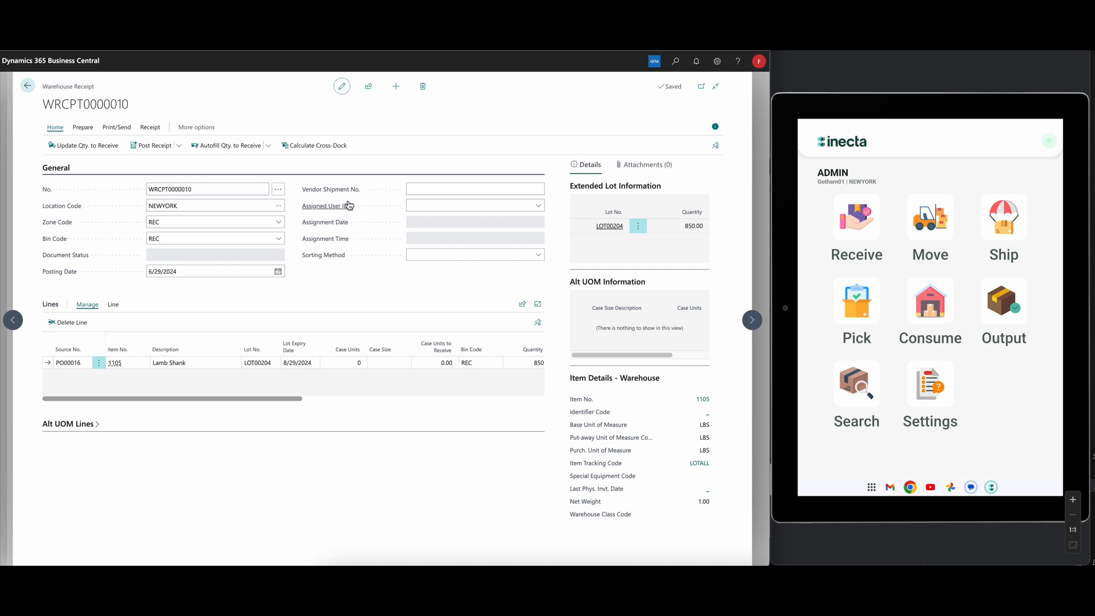
mouse_move(374, 280)
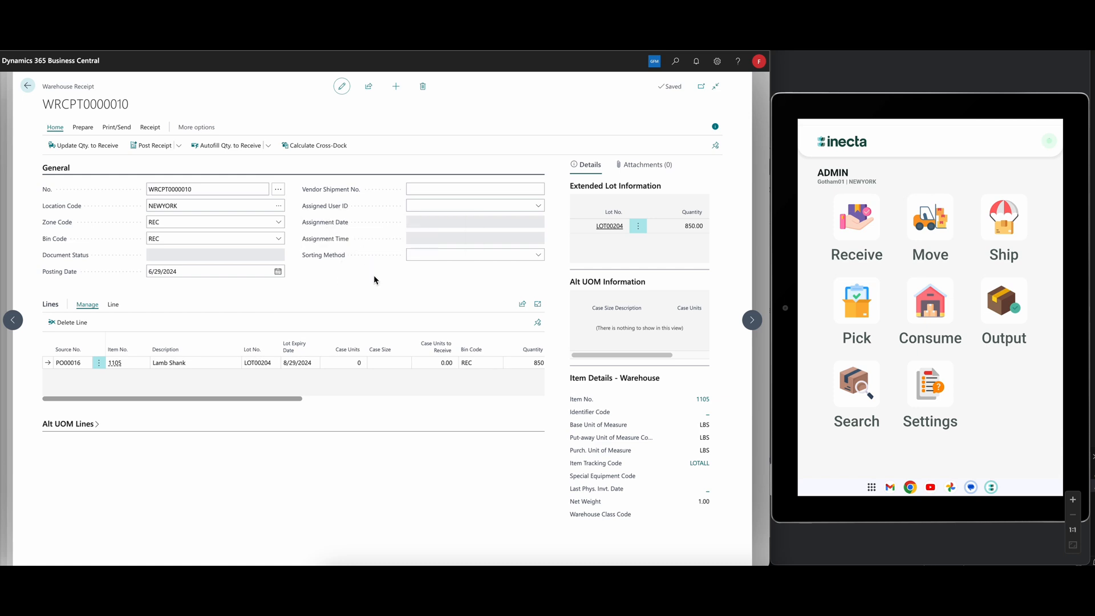
mouse_move(418, 276)
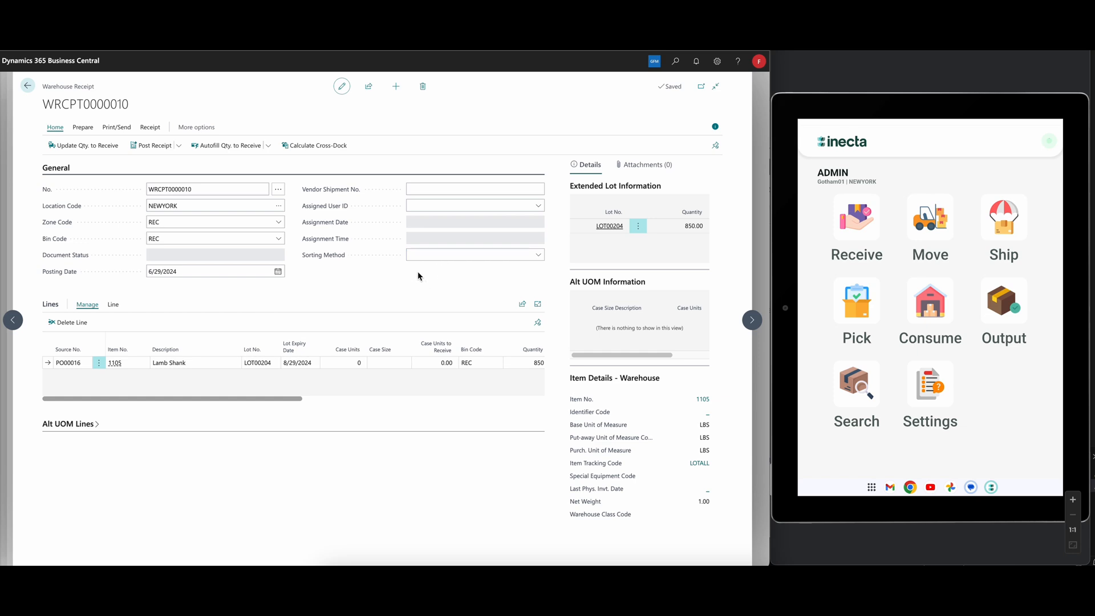
mouse_move(382, 291)
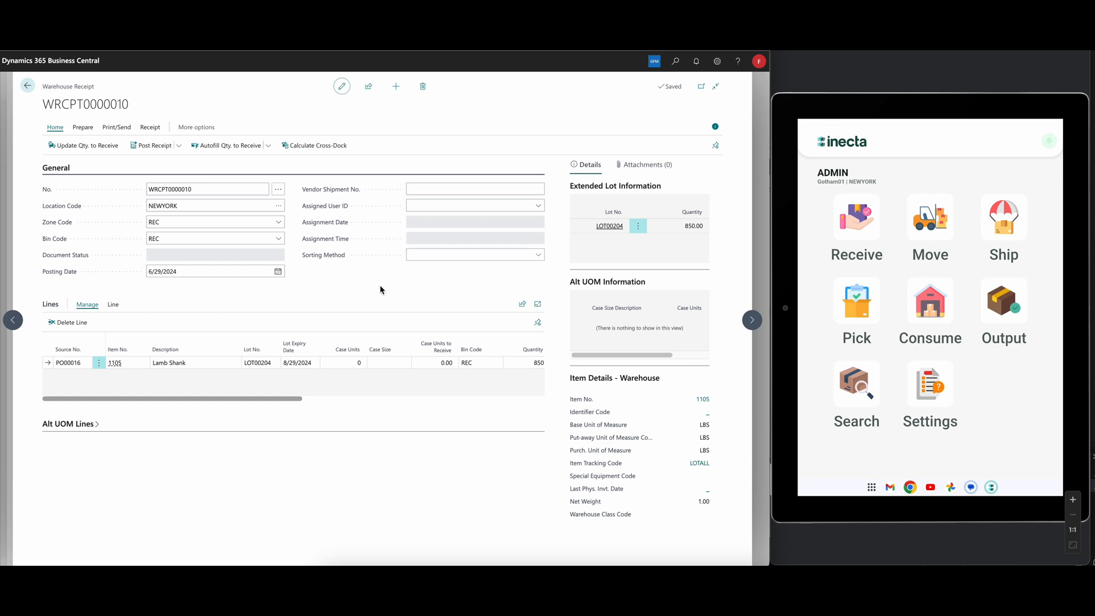
mouse_move(99, 95)
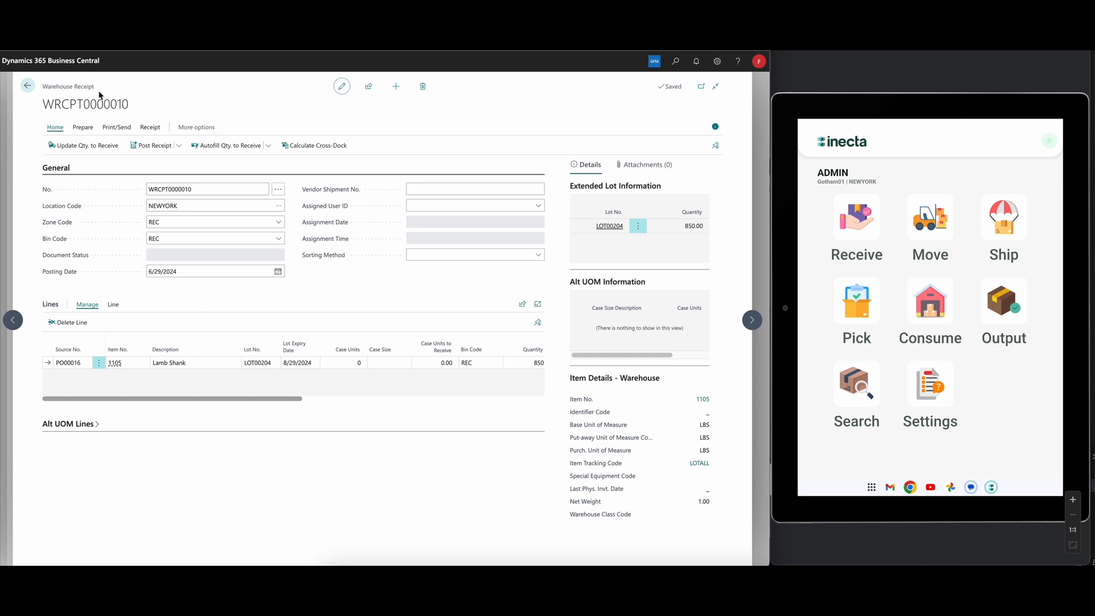
mouse_move(412, 295)
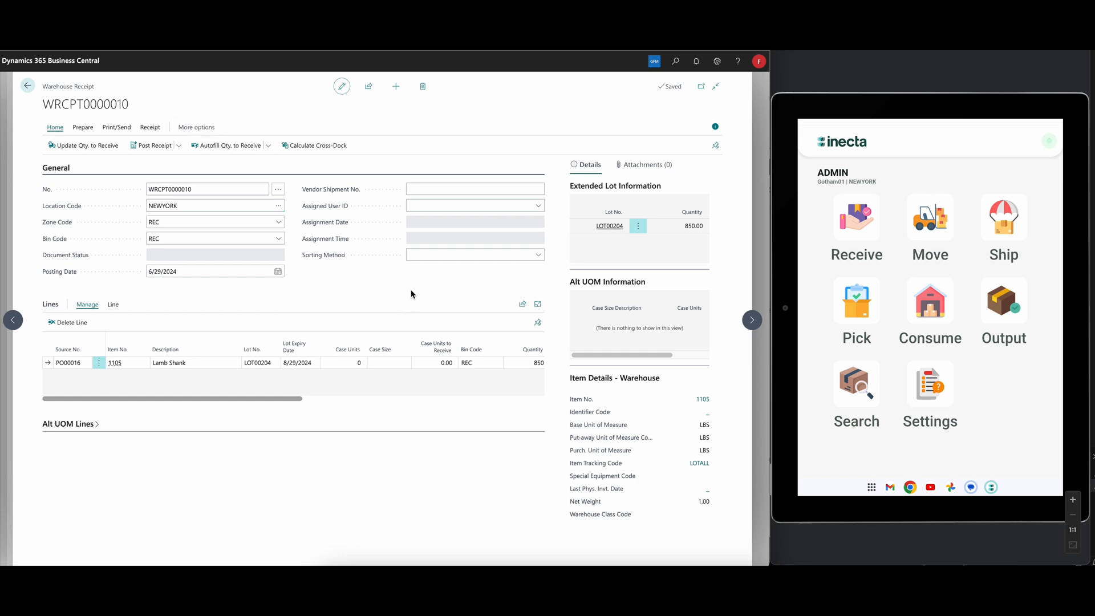
mouse_move(309, 315)
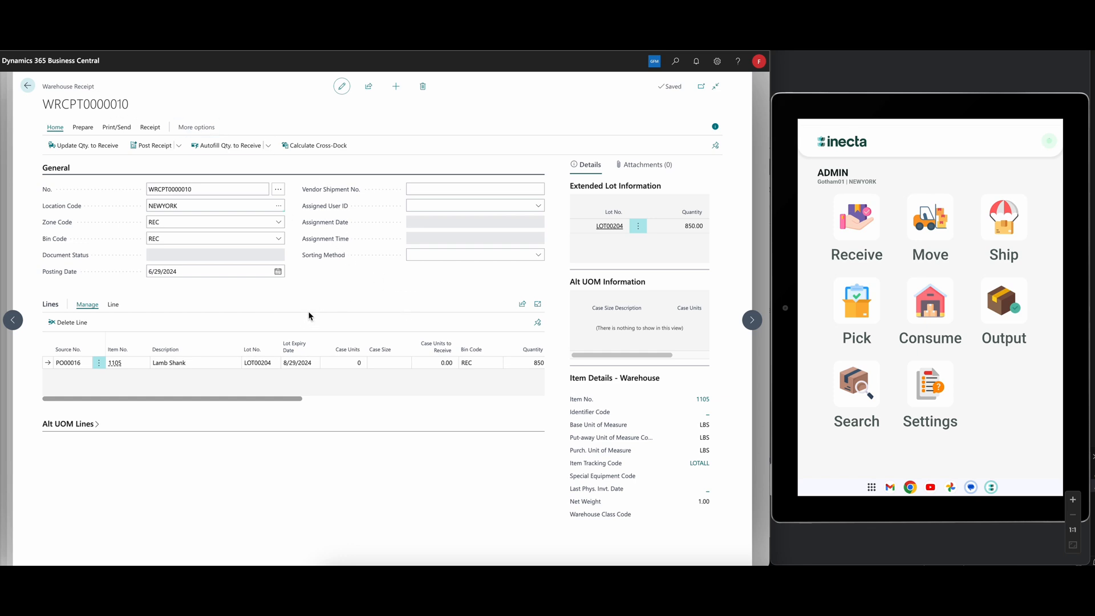
mouse_move(258, 377)
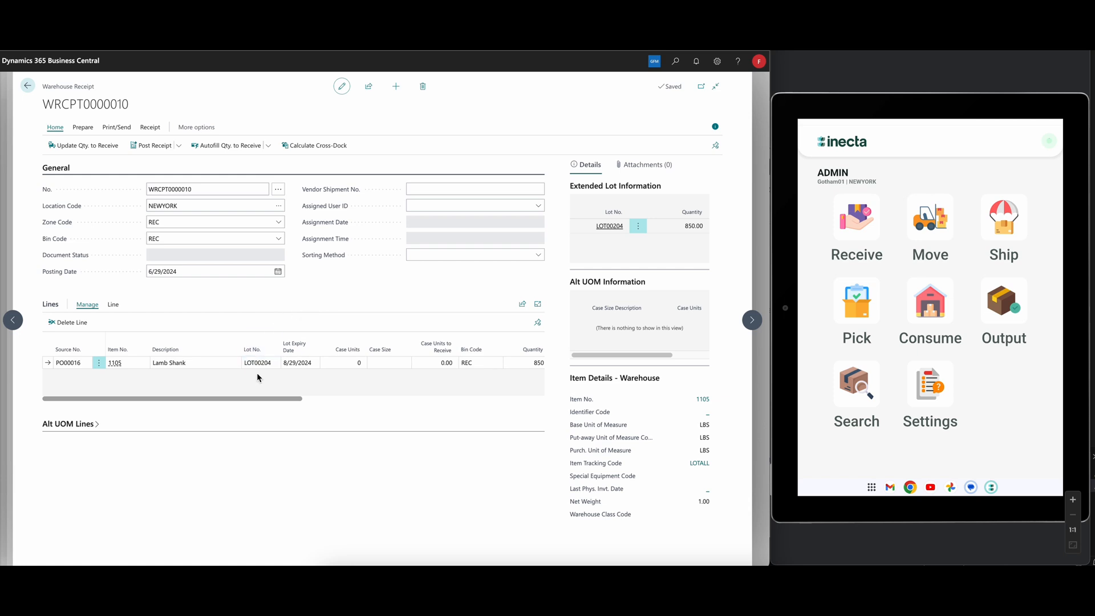
mouse_move(410, 271)
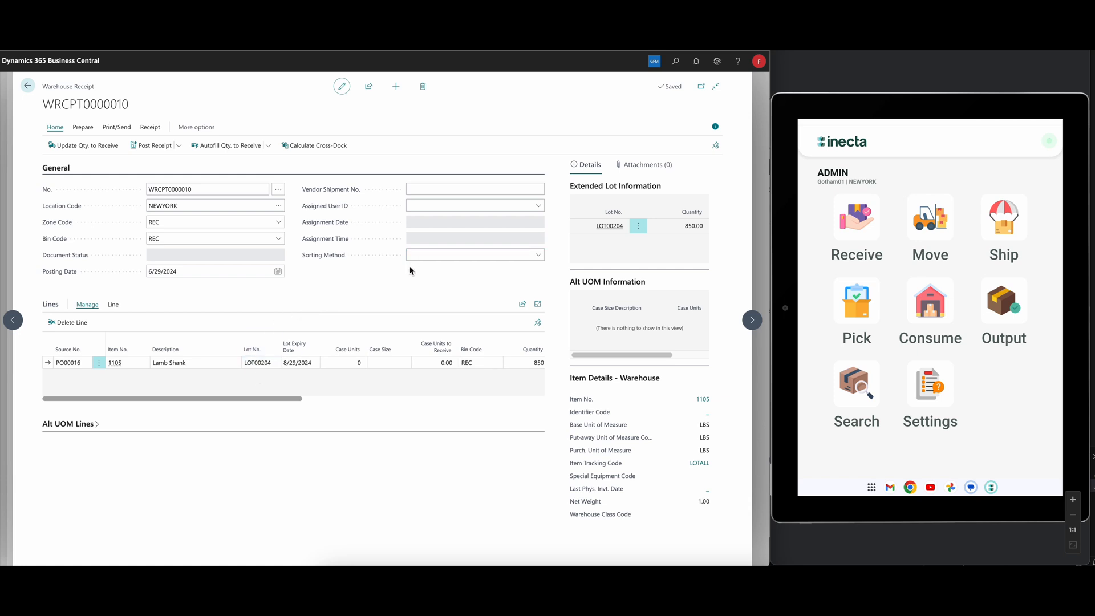
mouse_move(375, 301)
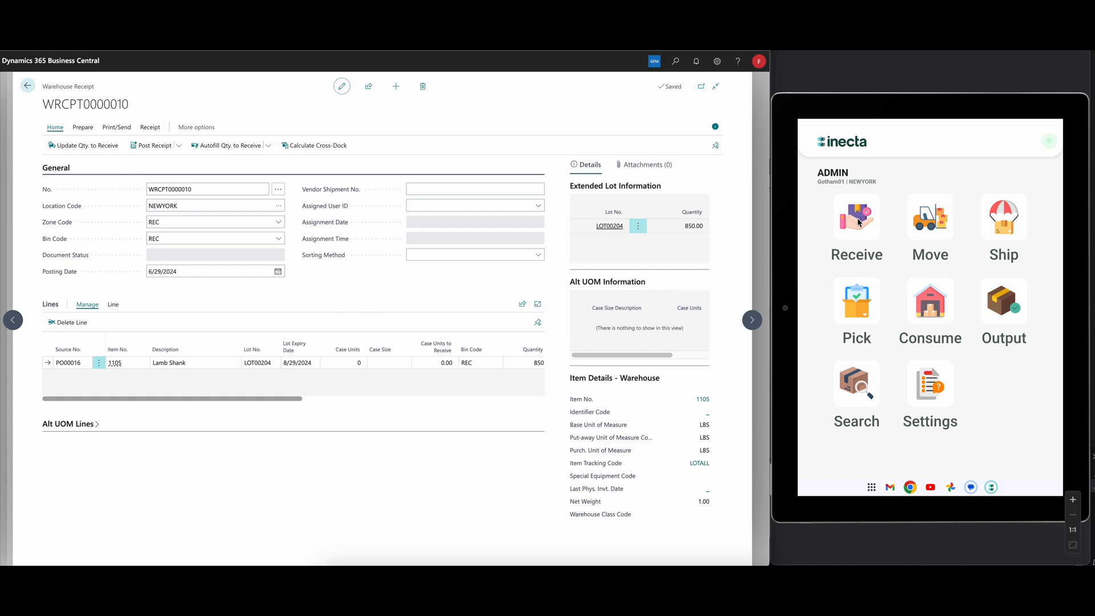
Look up the WRCPT warehouse receipt on the tablet's Receive screen
left_click(856, 217)
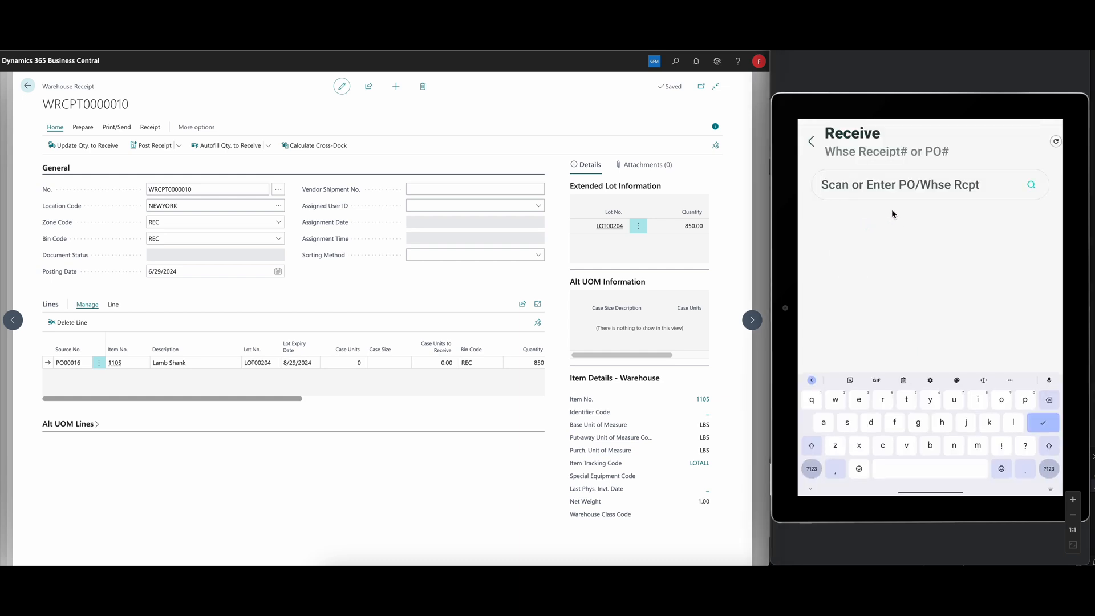
mouse_move(951, 259)
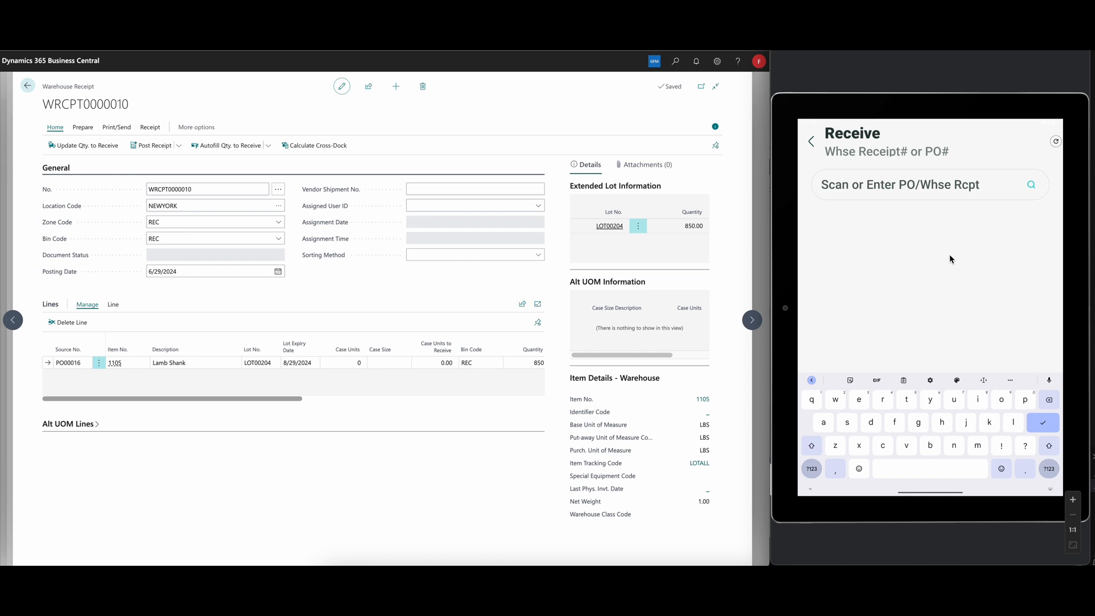
mouse_move(919, 238)
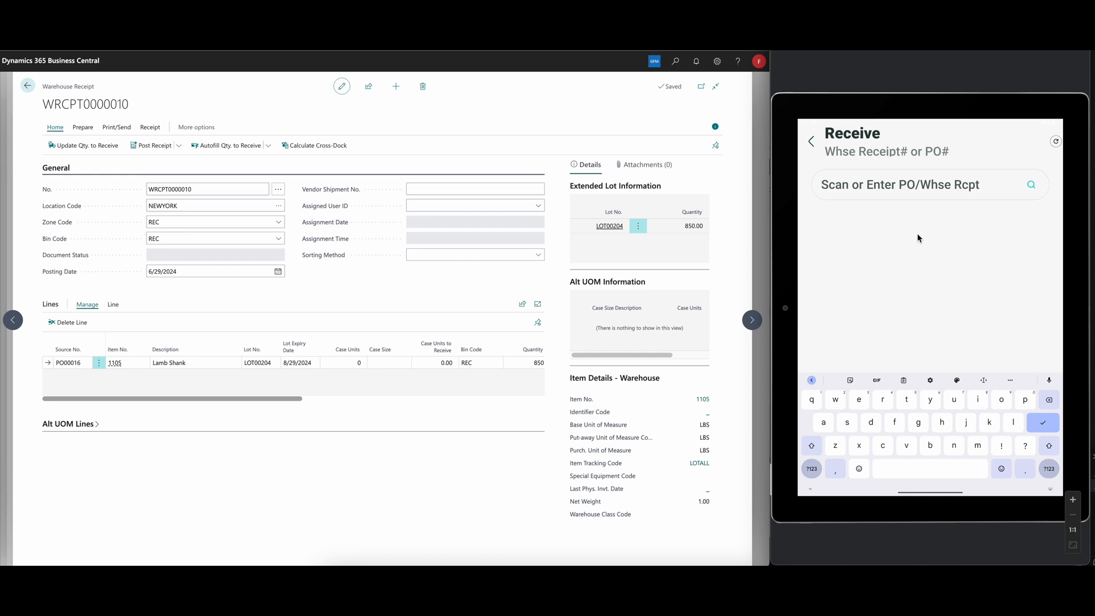
mouse_move(908, 246)
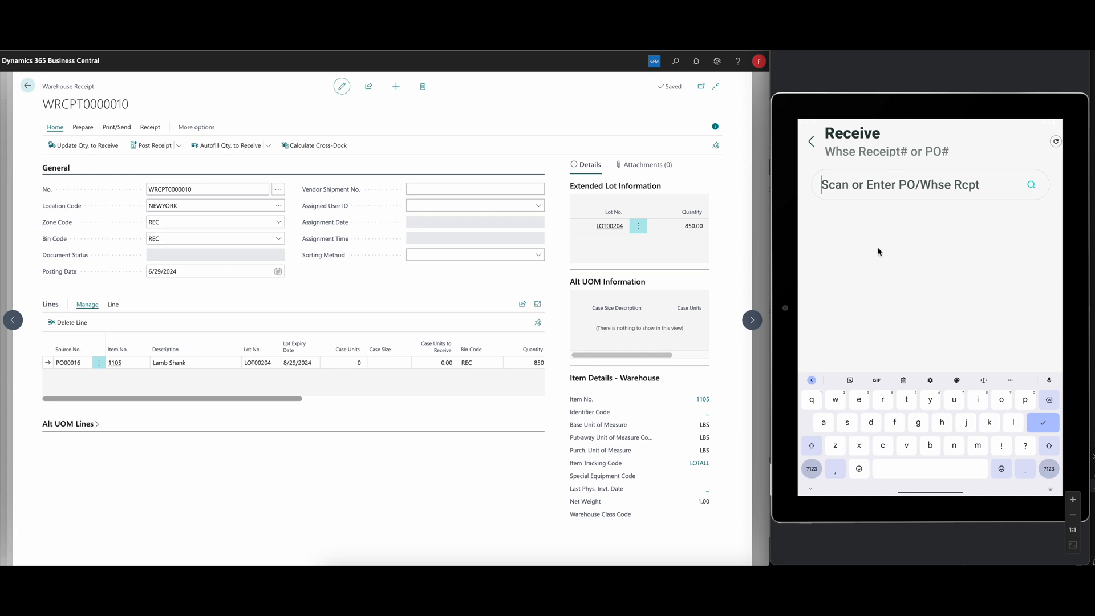
type("WRCPT")
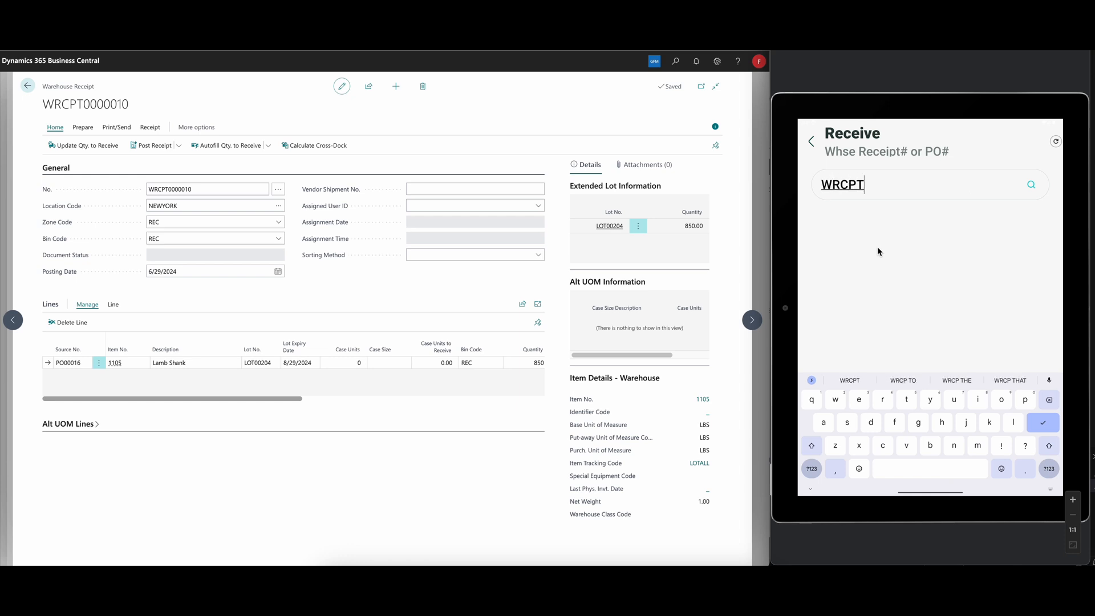
type("000")
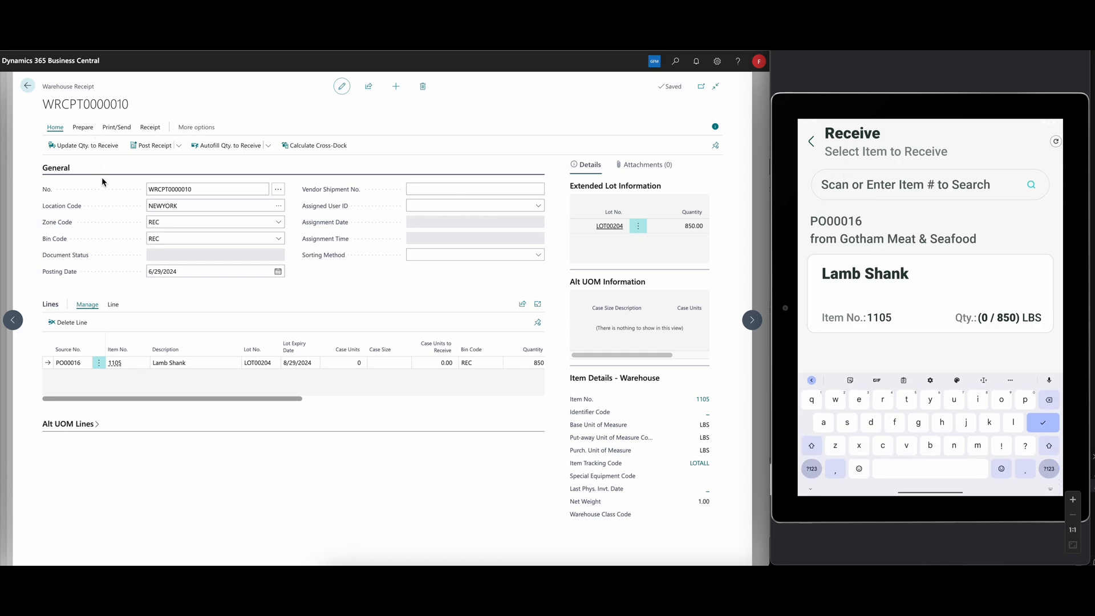
mouse_move(462, 222)
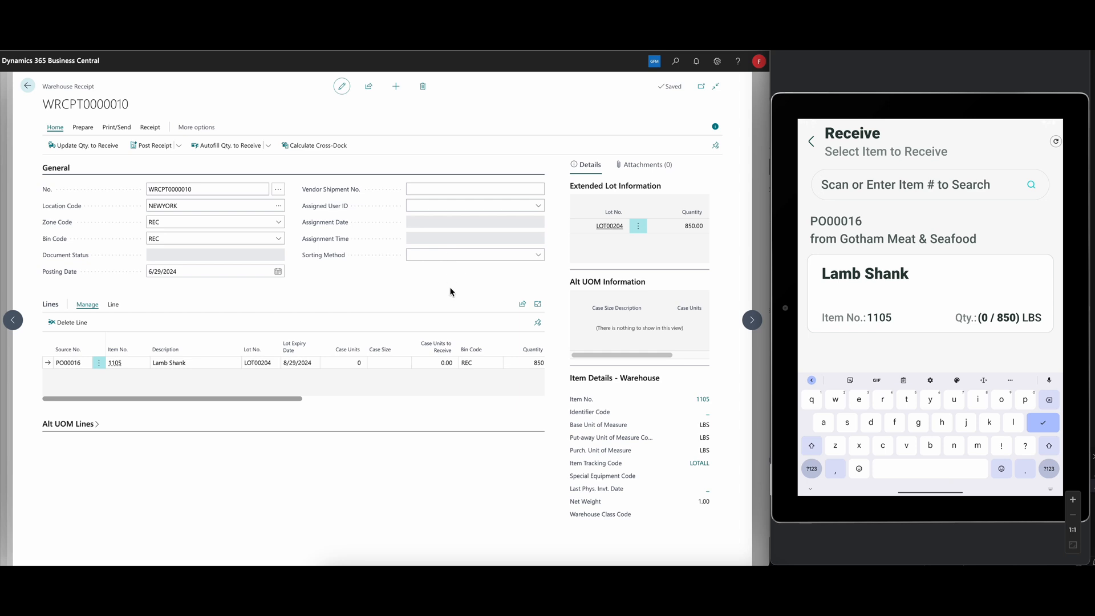
mouse_move(868, 208)
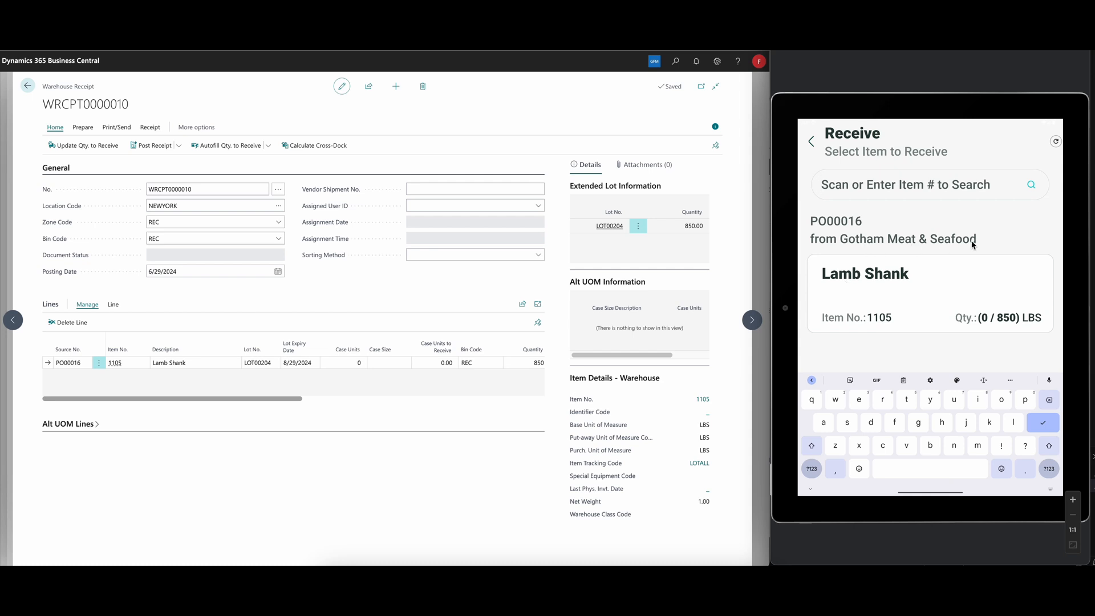
mouse_move(902, 226)
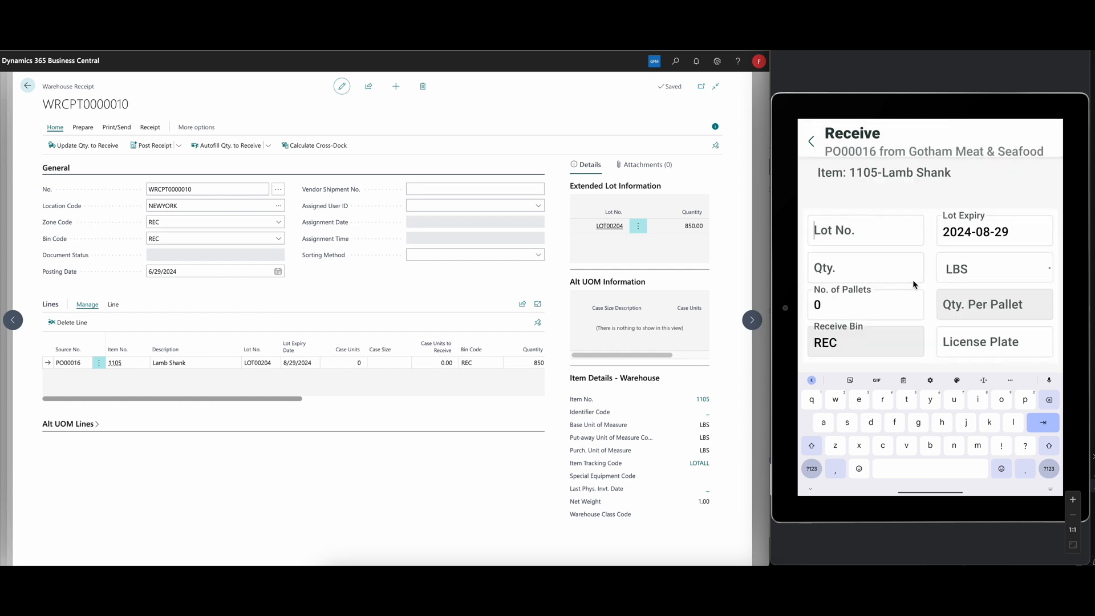
Enter lot LOT00204 and quantity 850 for Lamb Shank, then post
left_click(866, 230)
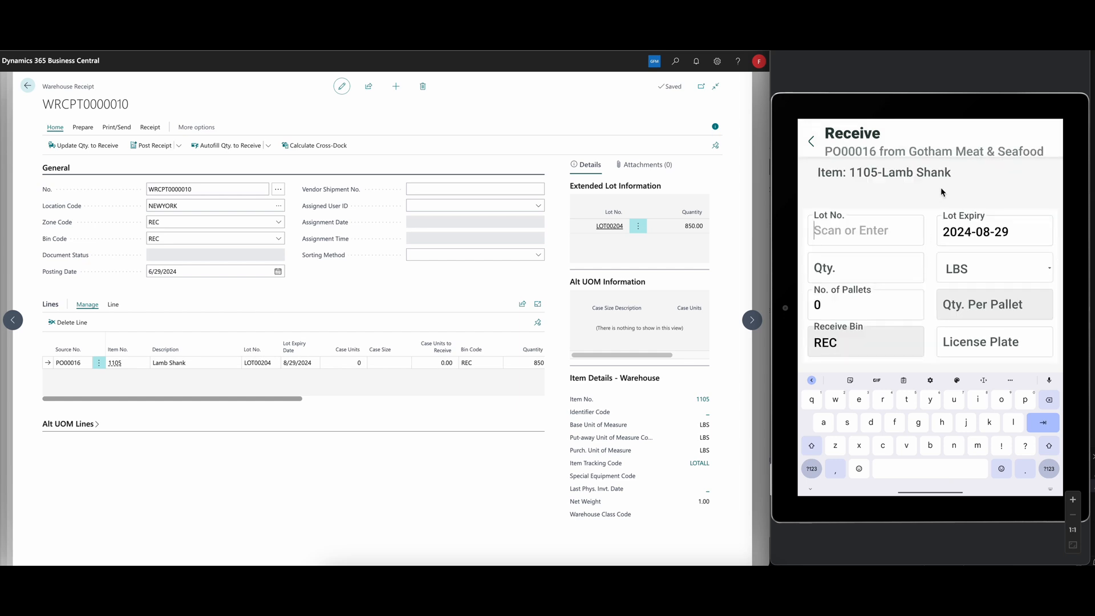
type("LOT00204")
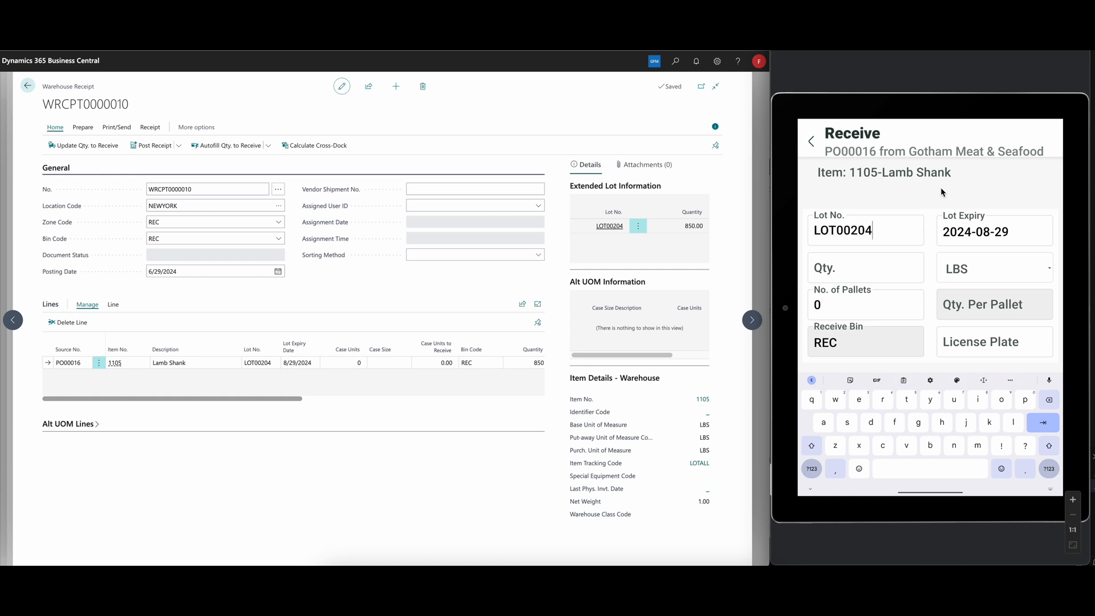
mouse_move(650, 233)
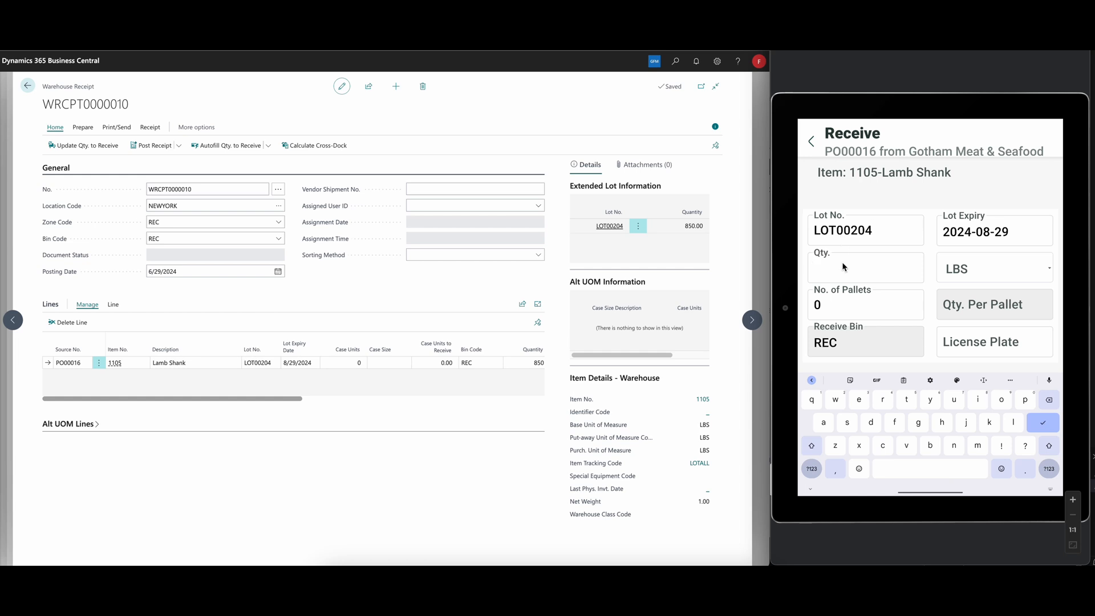
type("850")
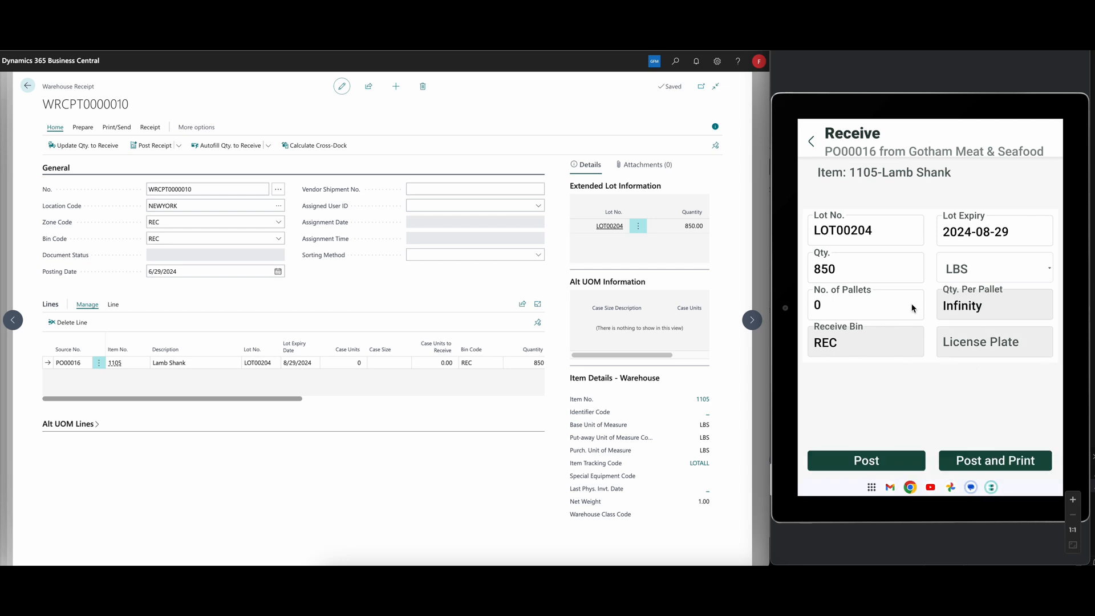
mouse_move(884, 281)
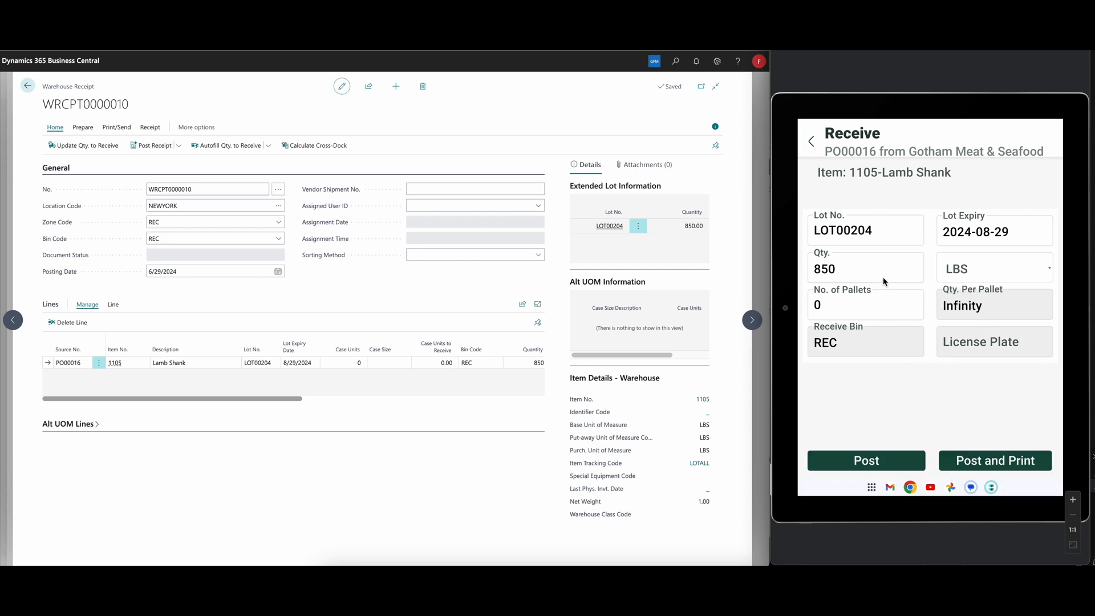
mouse_move(870, 211)
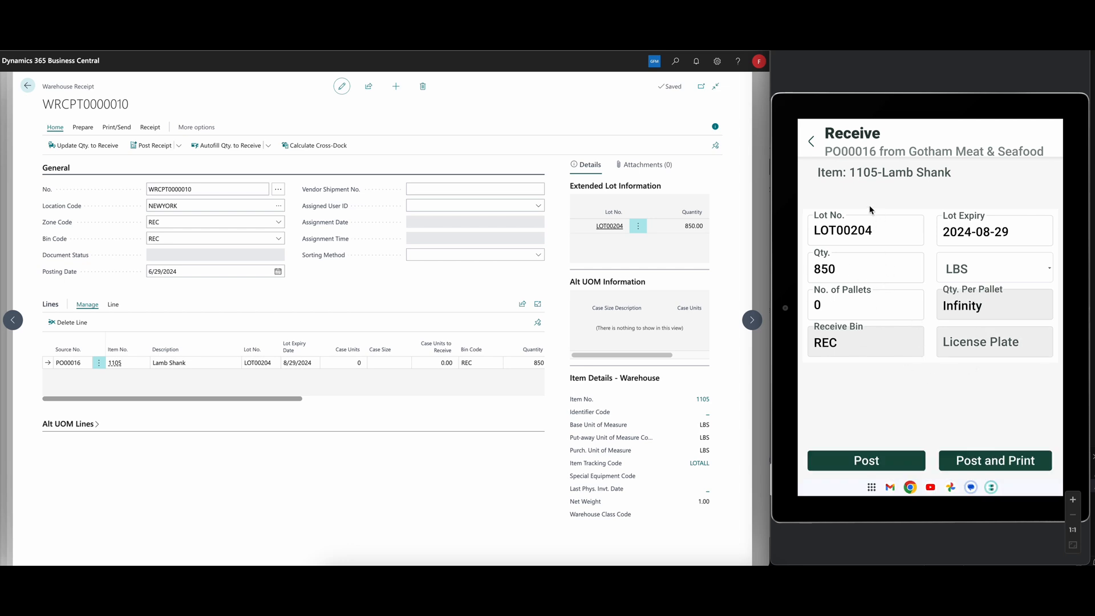
left_click(865, 461)
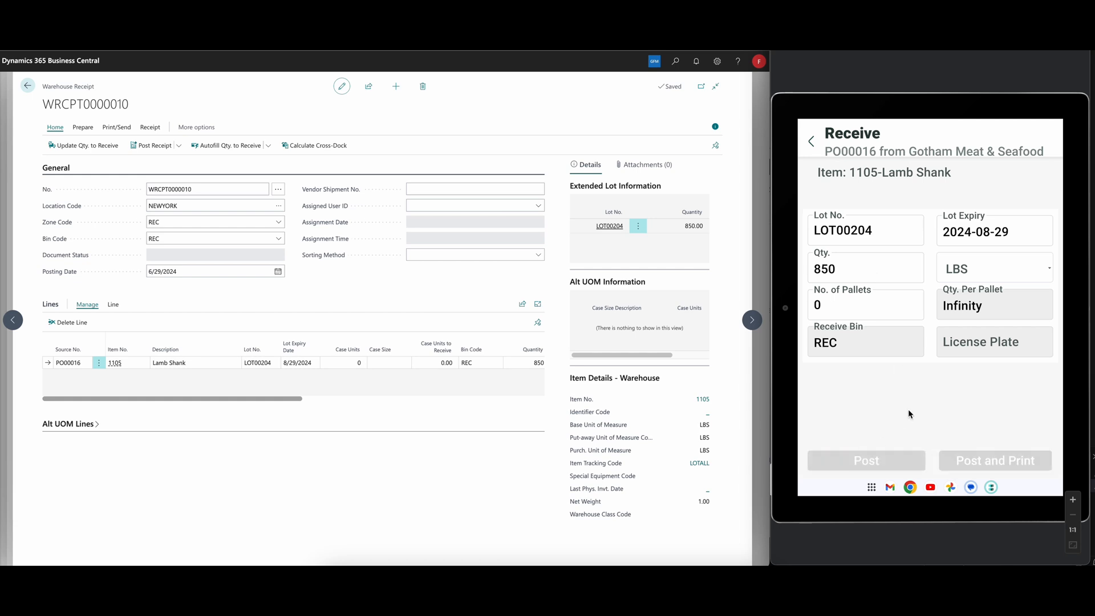
left_click(865, 461)
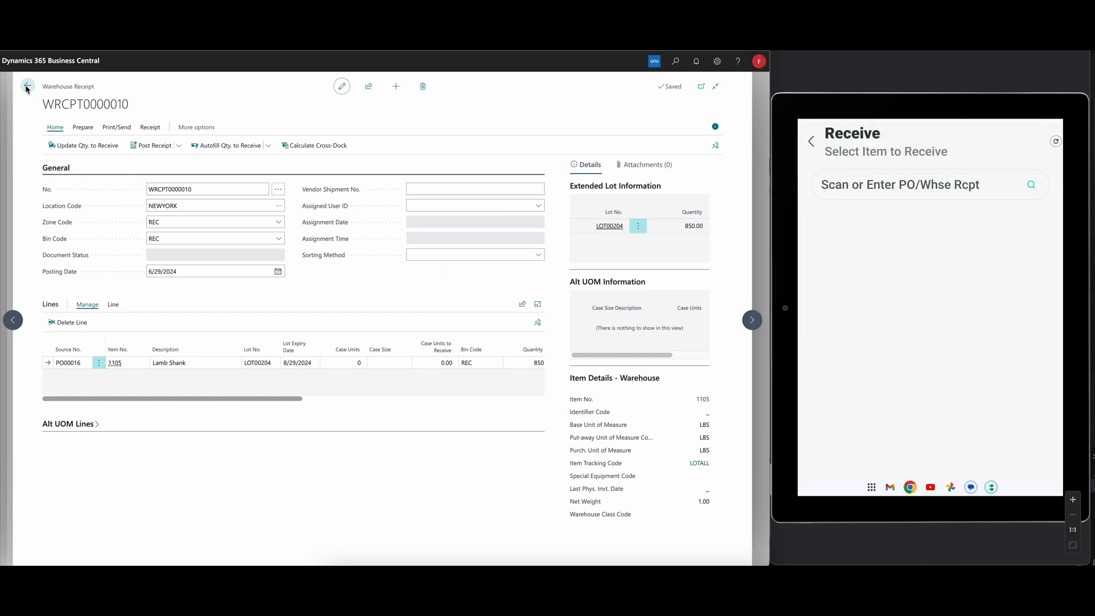
left_click(28, 86)
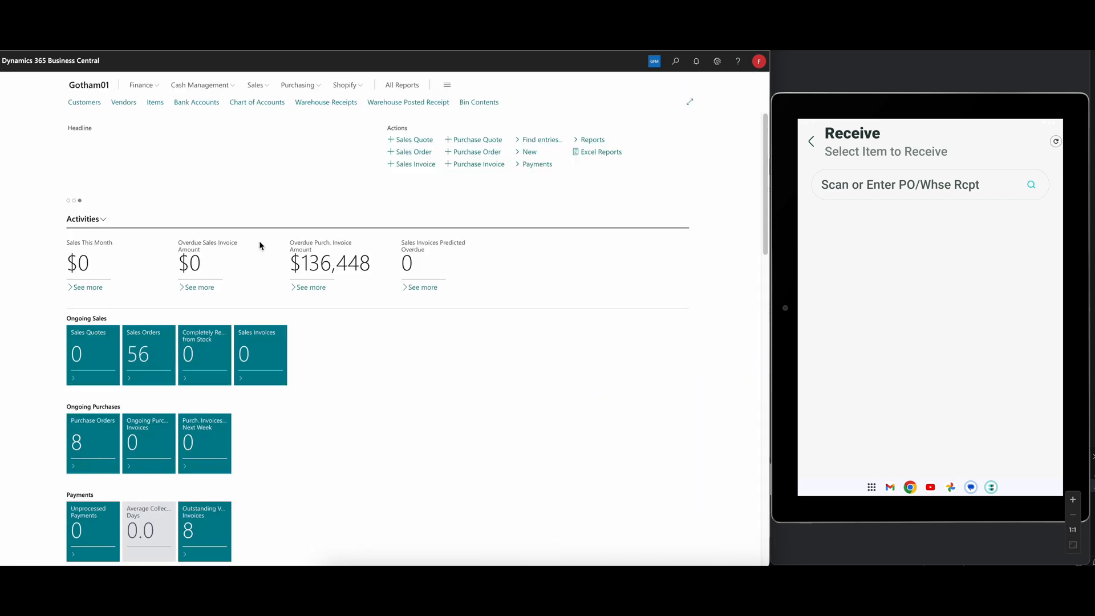
mouse_move(149, 354)
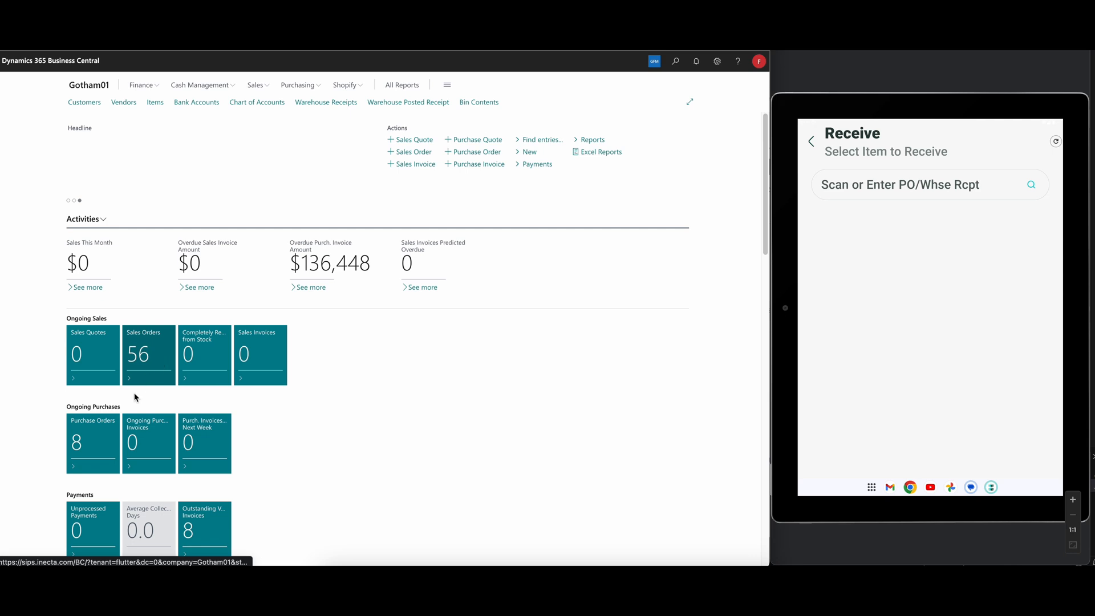
Open PO00016 from Purchase Orders to check 850 received, then go back
left_click(92, 442)
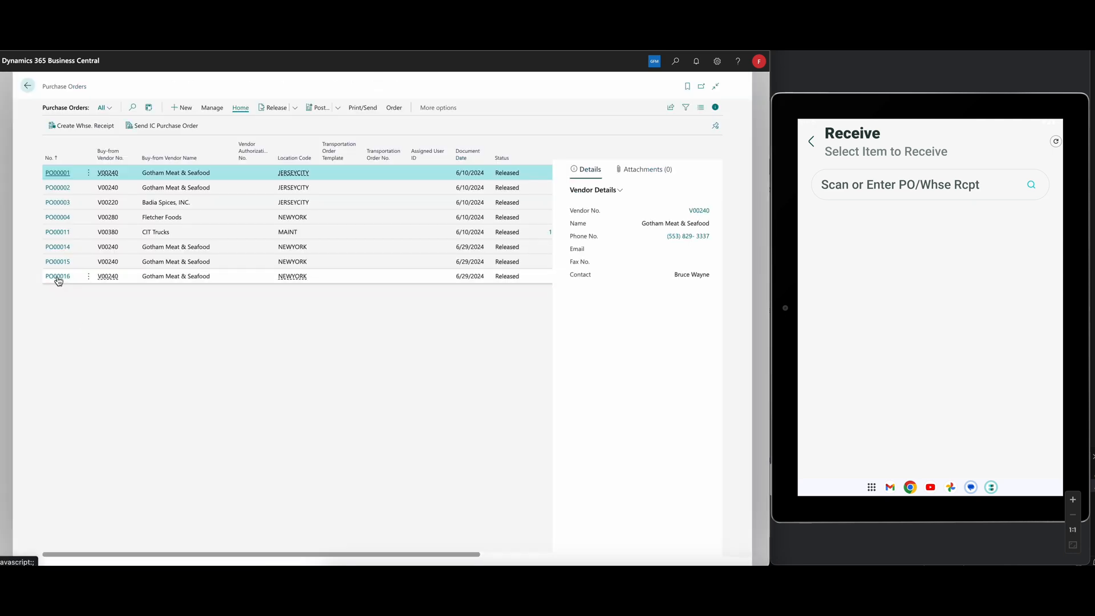
left_click(57, 276)
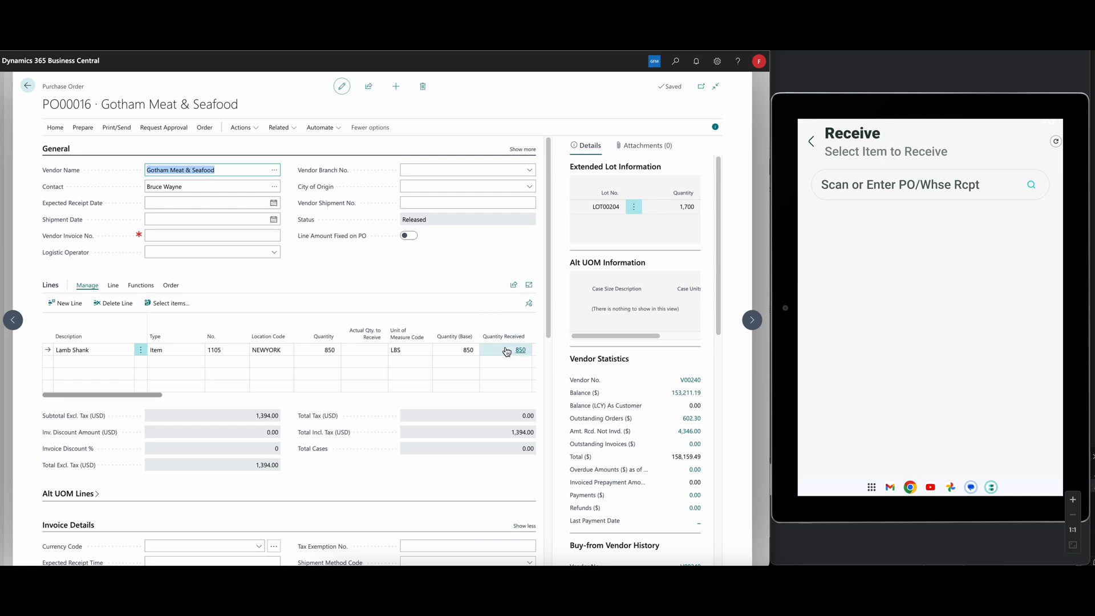
left_click(28, 86)
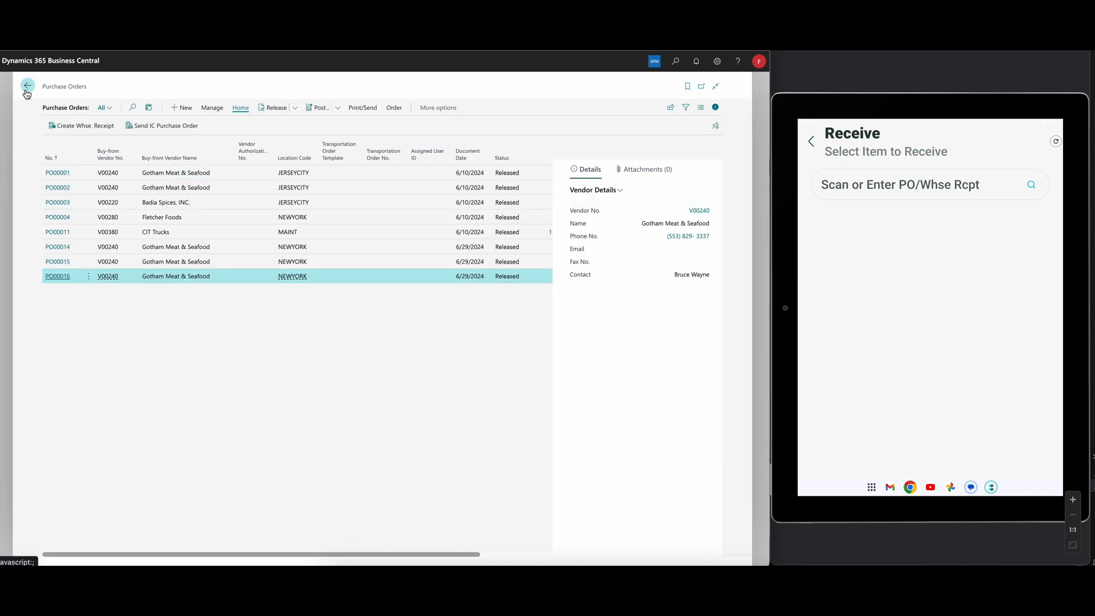
Preview the Warehouse Posted Receipt report for WPRCPT000013, then close the preview
left_click(27, 87)
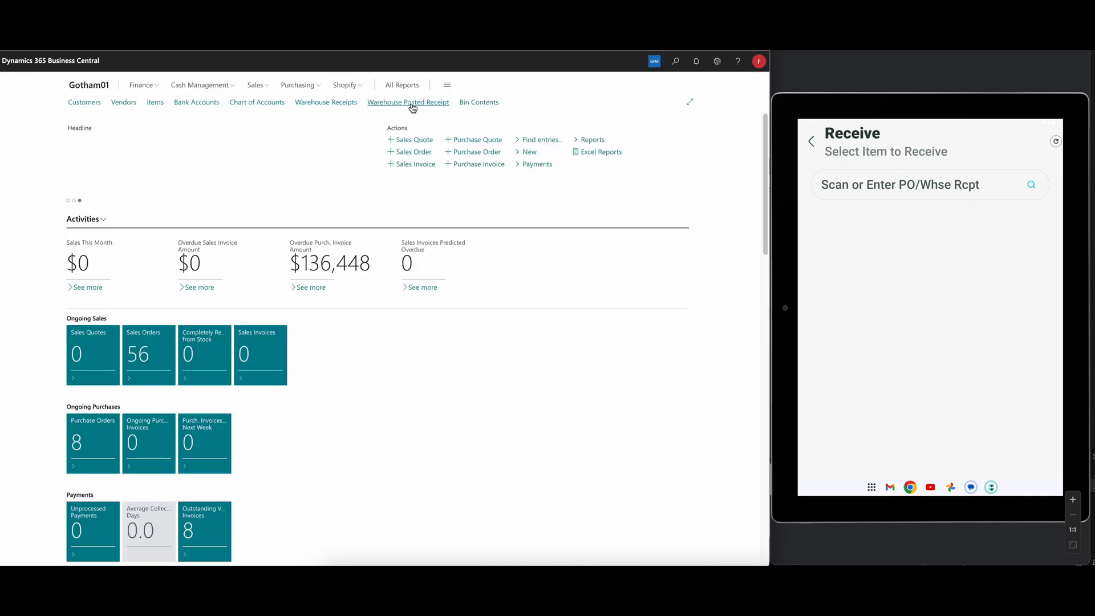
left_click(408, 103)
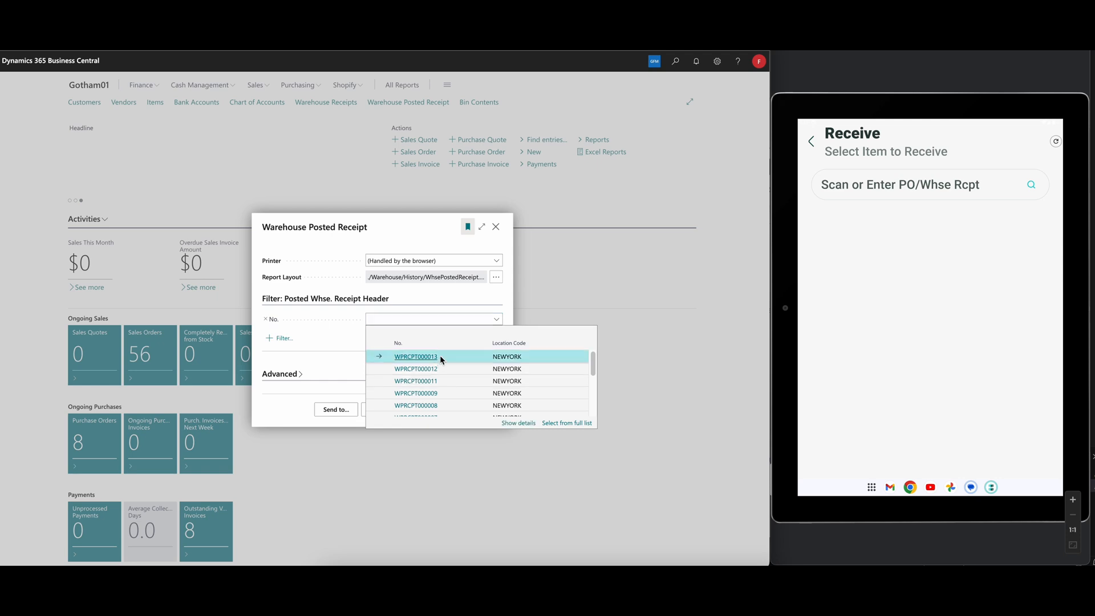
left_click(415, 356)
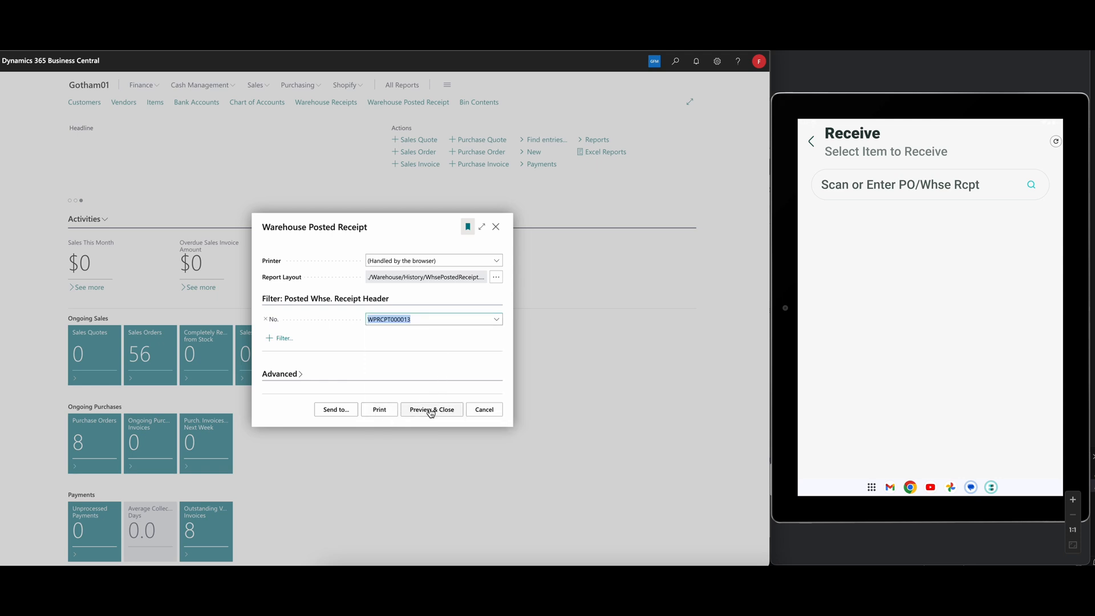
left_click(431, 410)
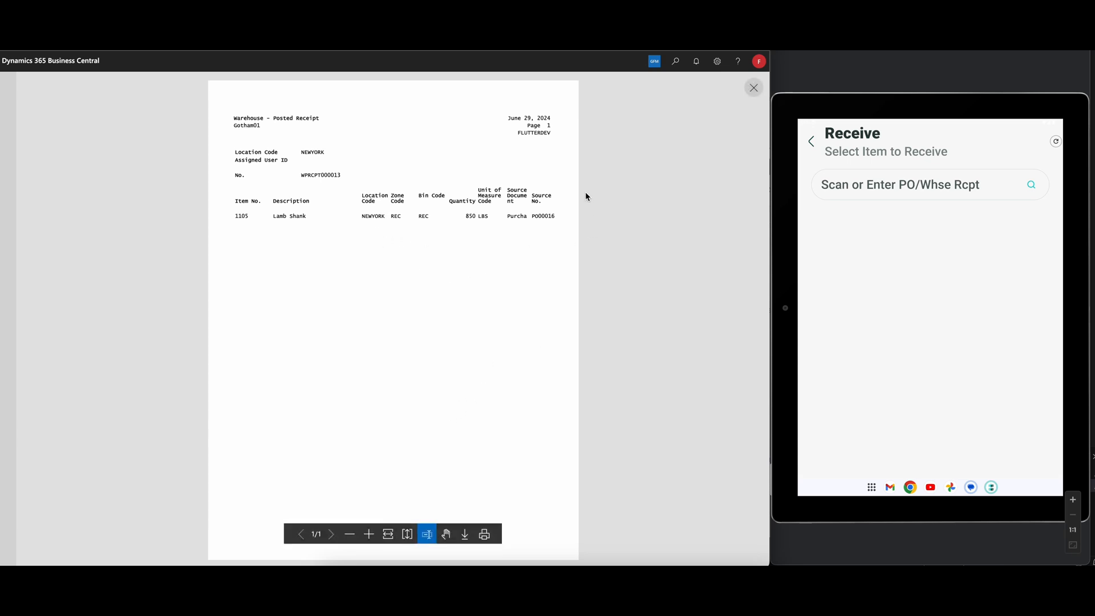
left_click(753, 87)
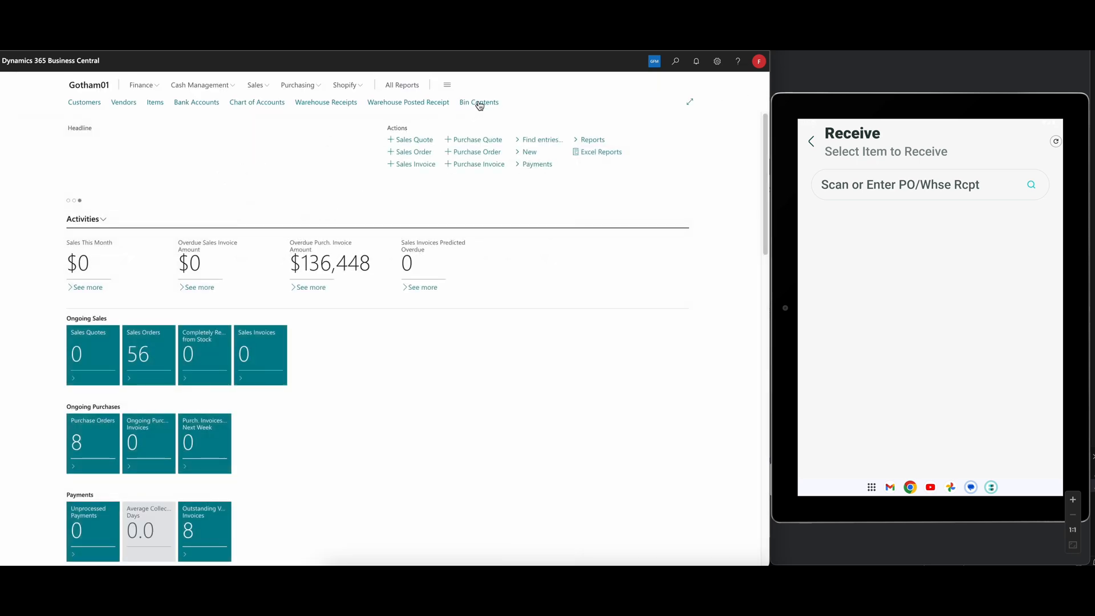
left_click(479, 102)
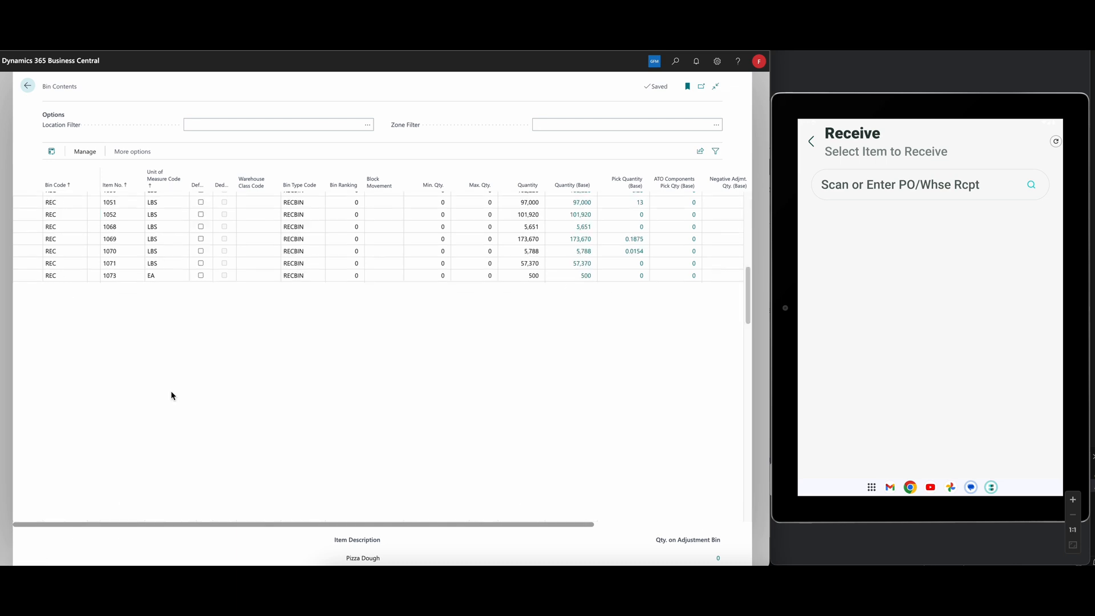
scroll("down", 3)
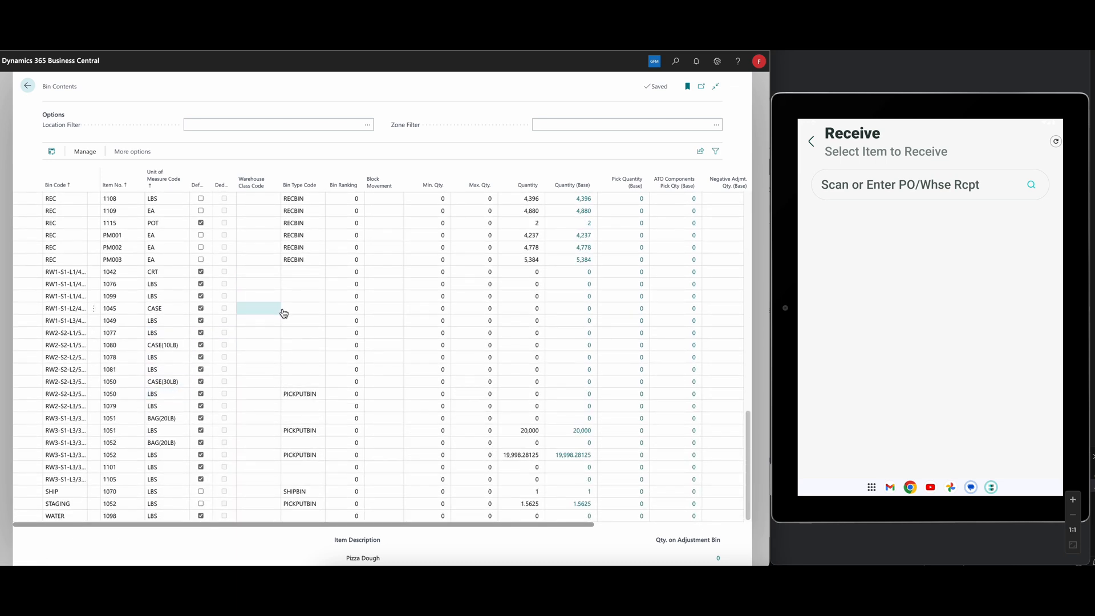
left_click(118, 271)
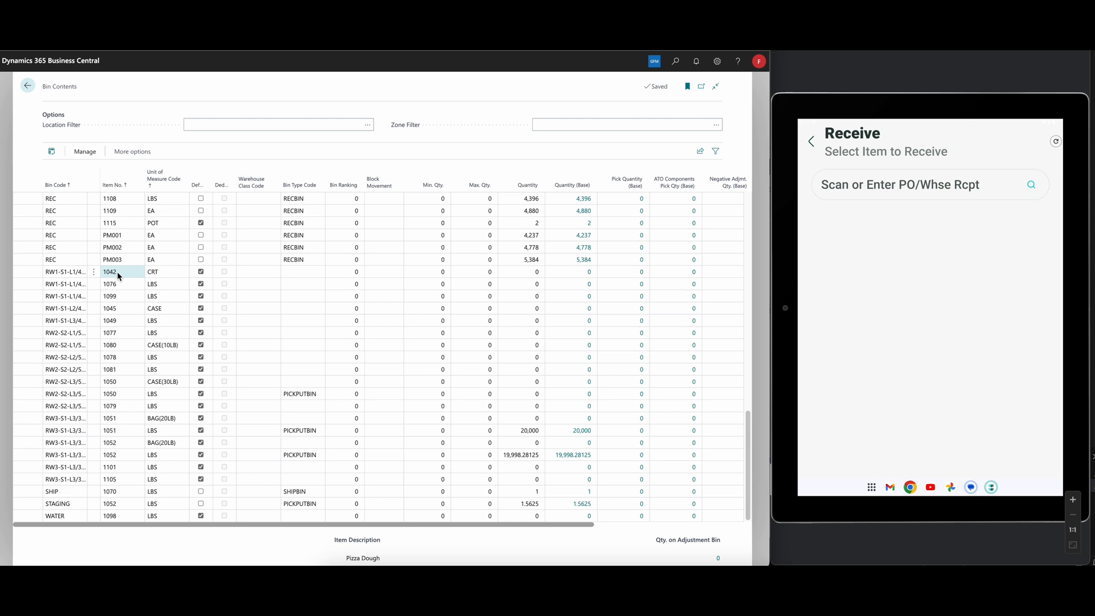
left_click(28, 85)
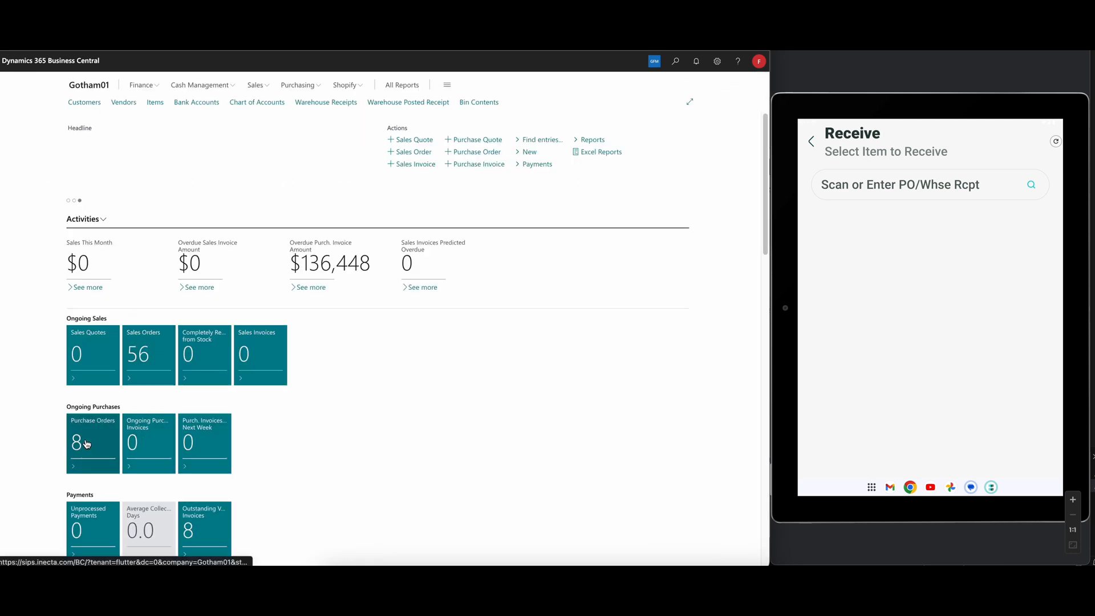
left_click(93, 443)
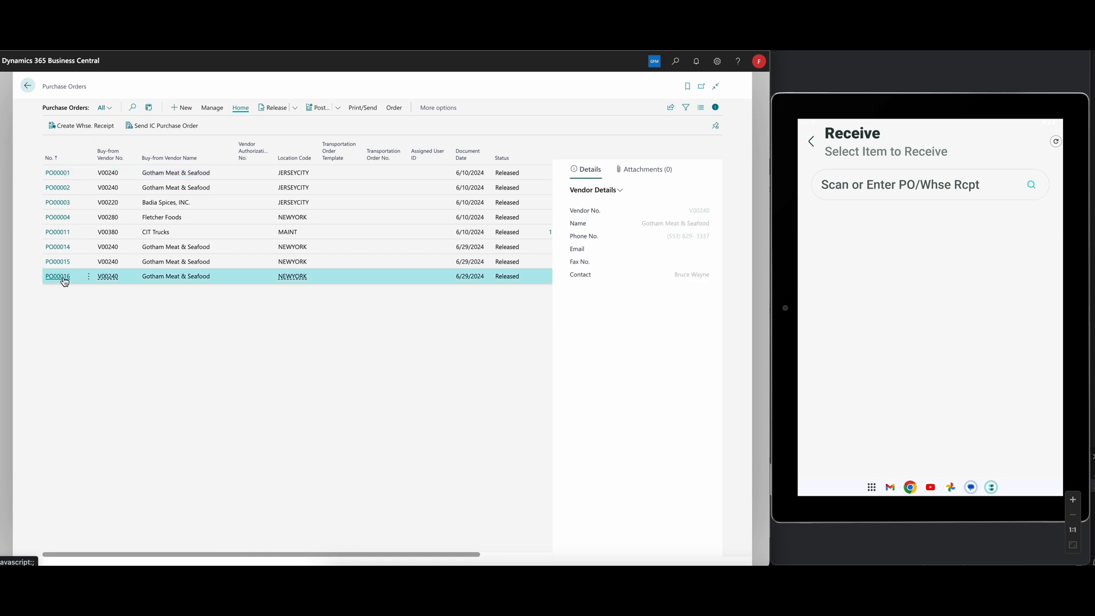
left_click(59, 276)
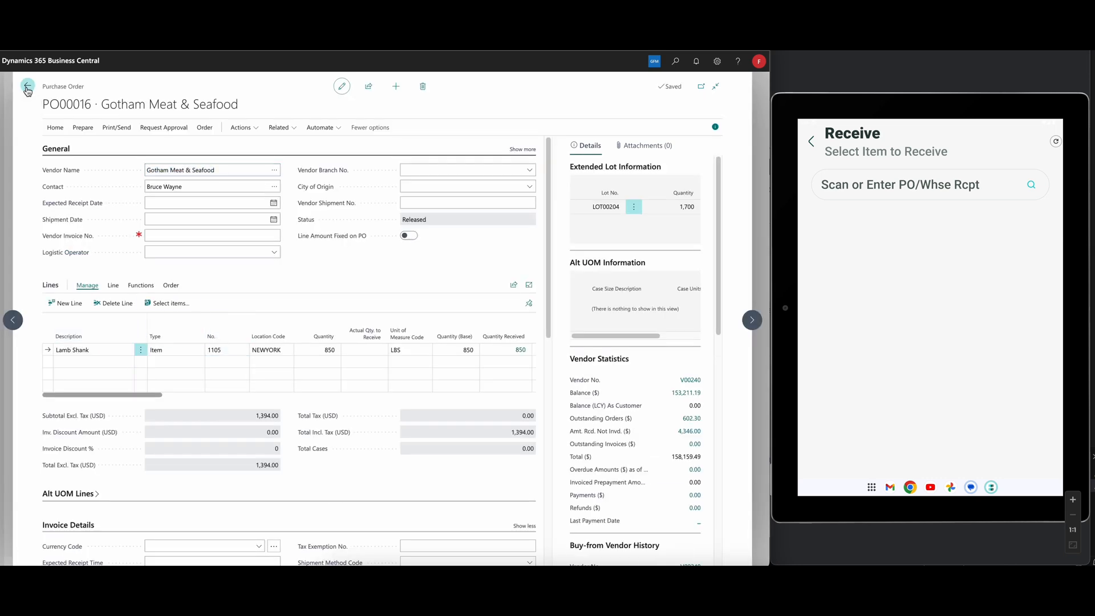
left_click(27, 86)
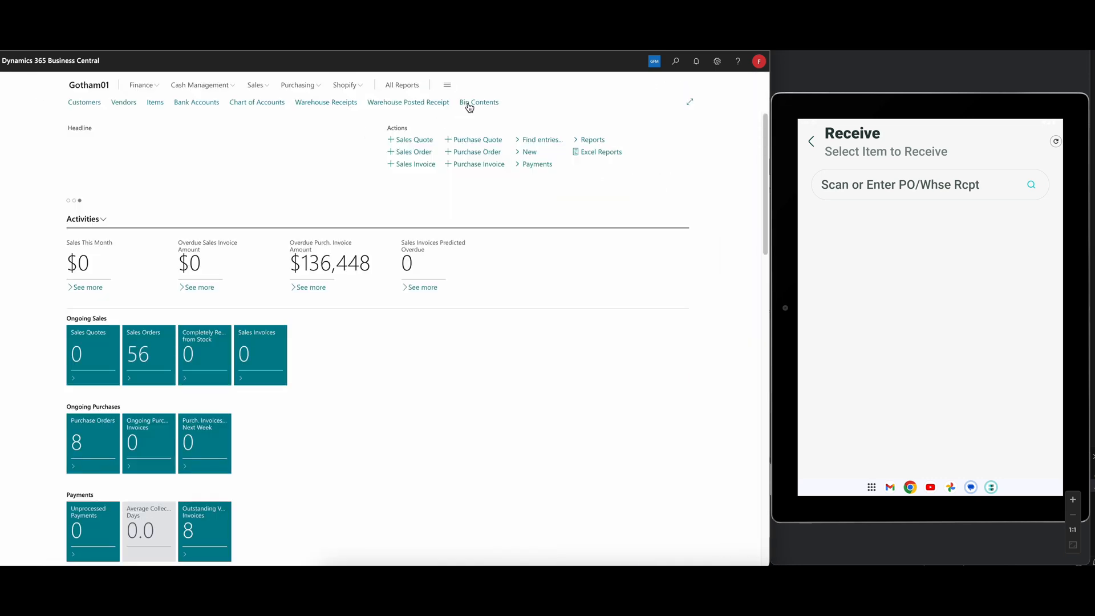
left_click(480, 103)
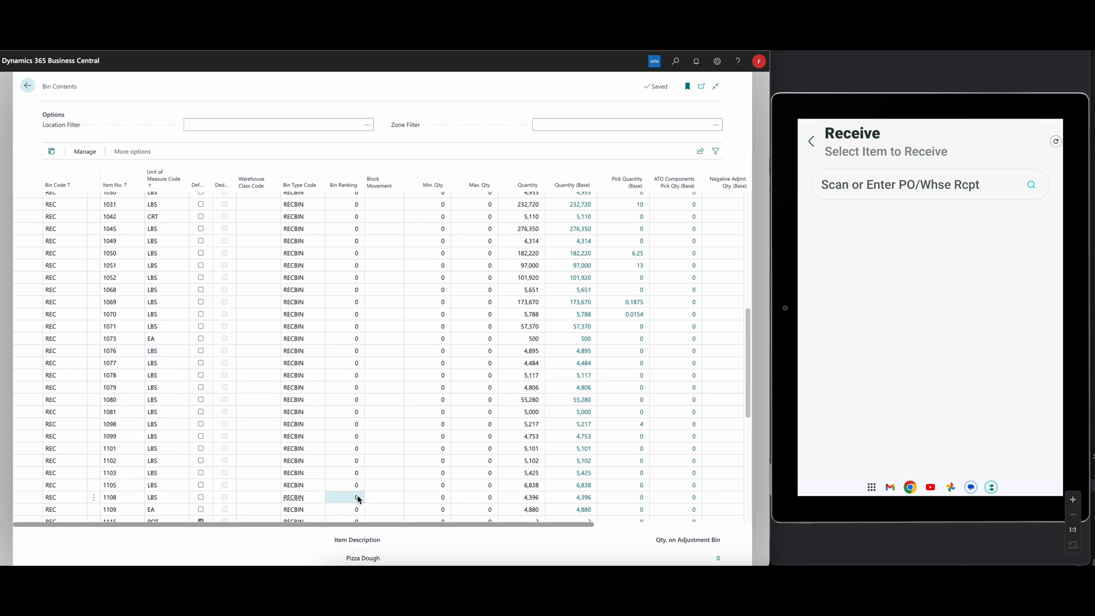
left_click(110, 485)
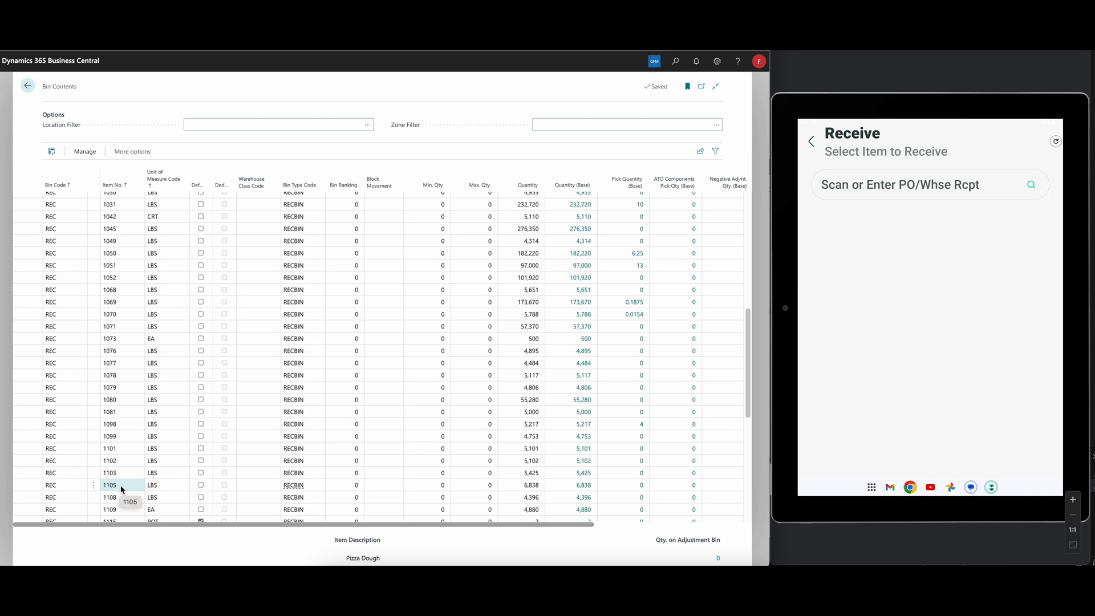
left_click(119, 485)
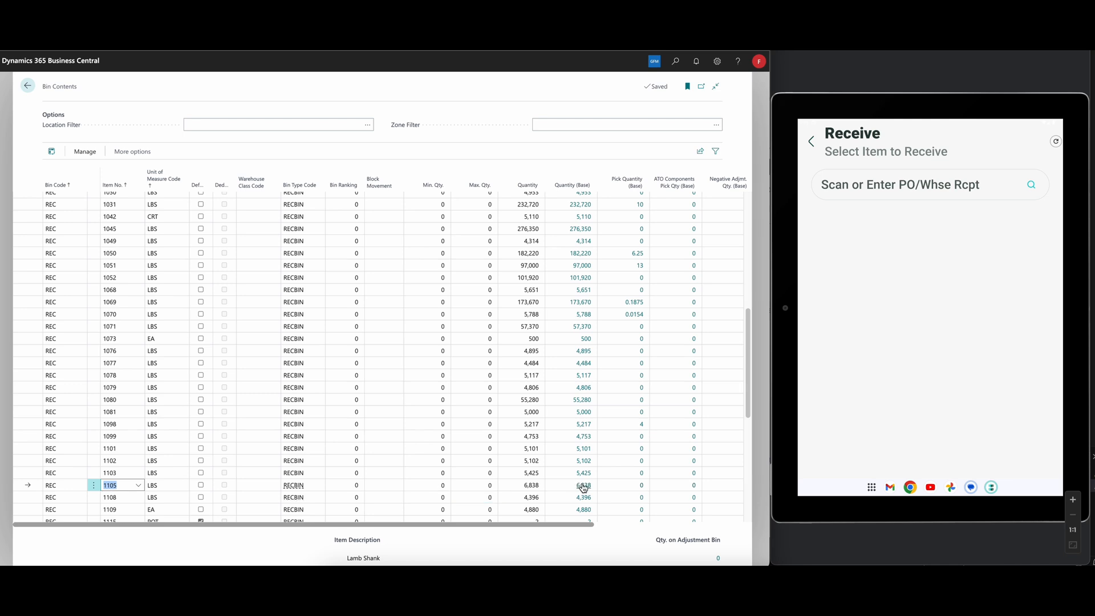
mouse_move(584, 486)
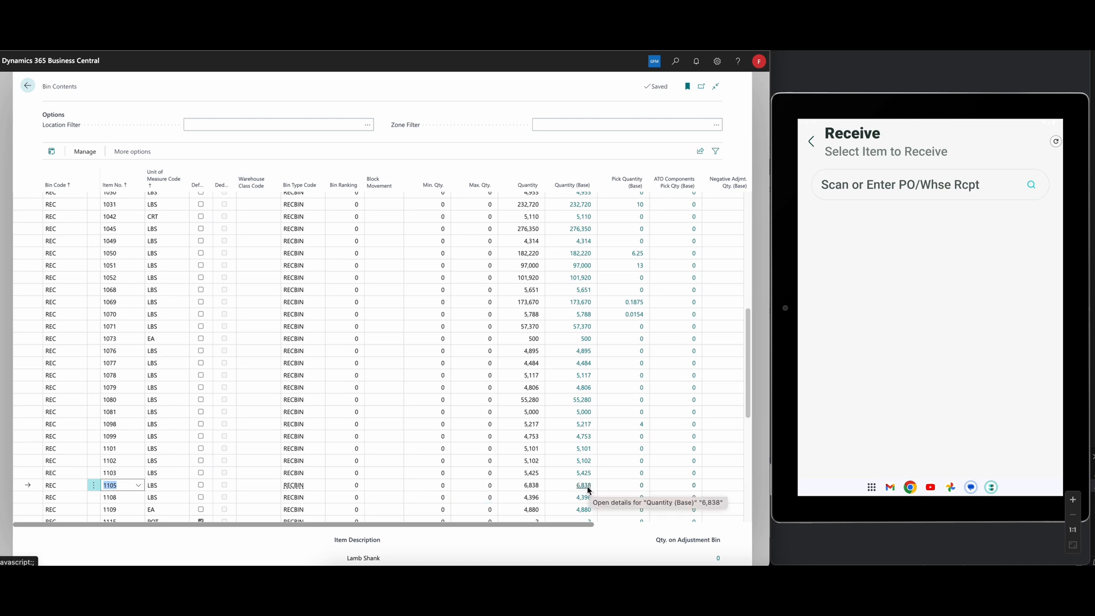
left_click(585, 485)
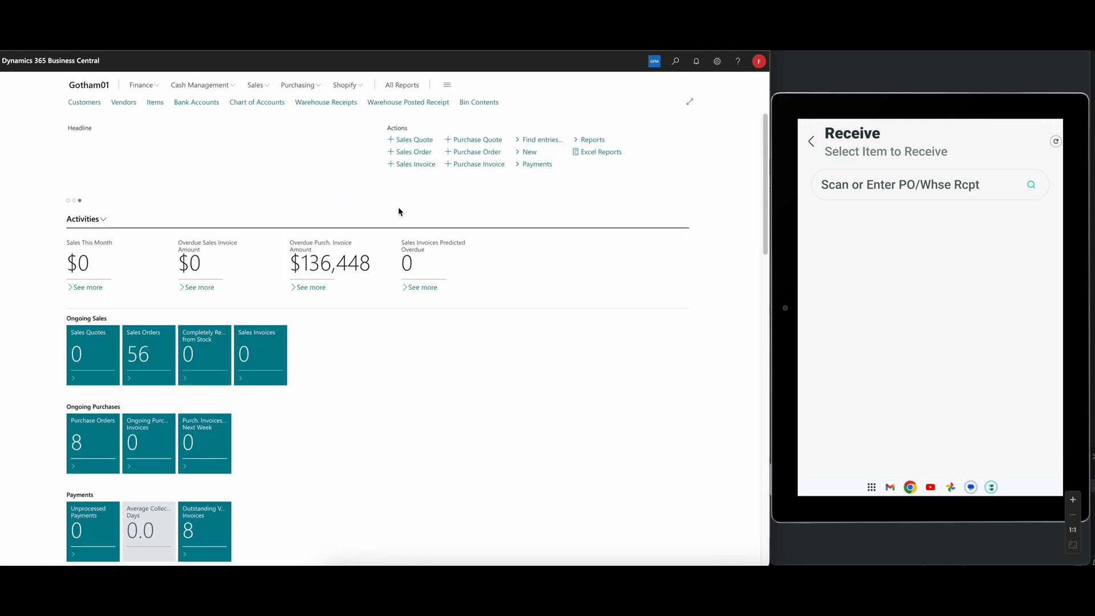
mouse_move(390, 199)
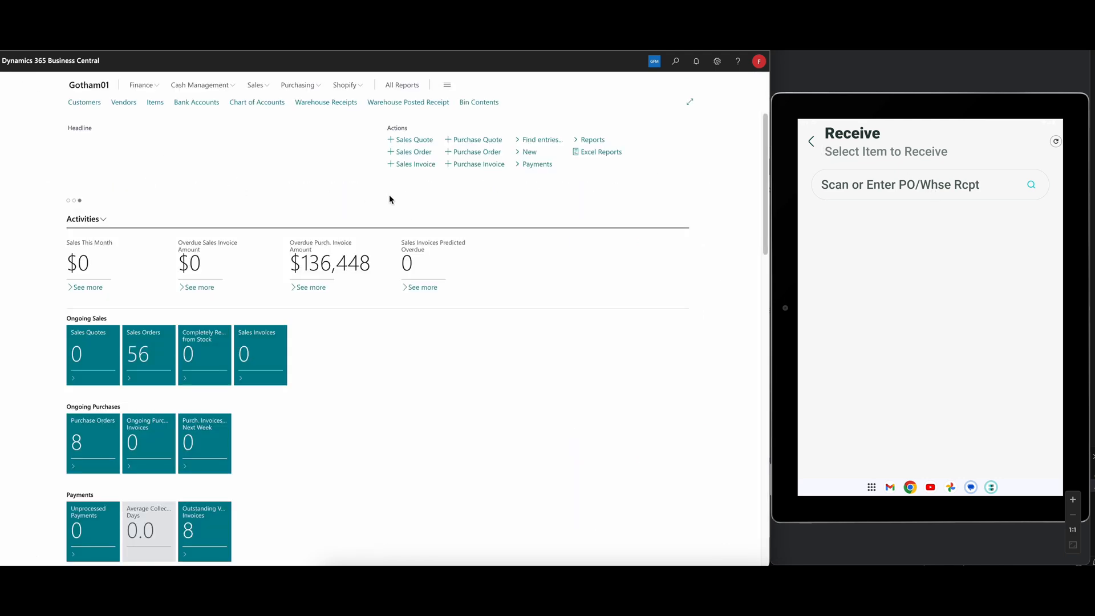